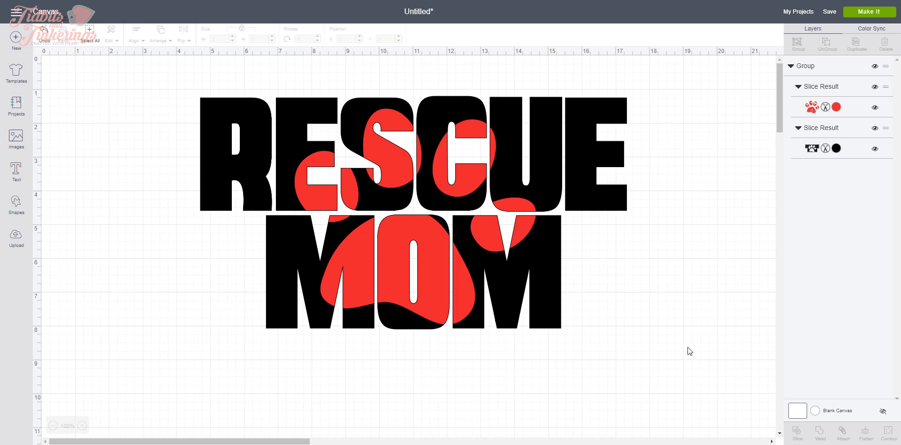
mouse_move(682, 334)
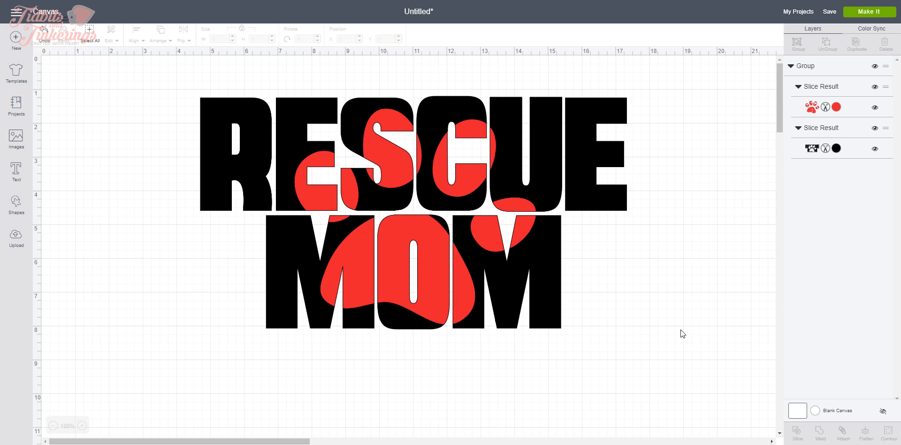
mouse_move(673, 324)
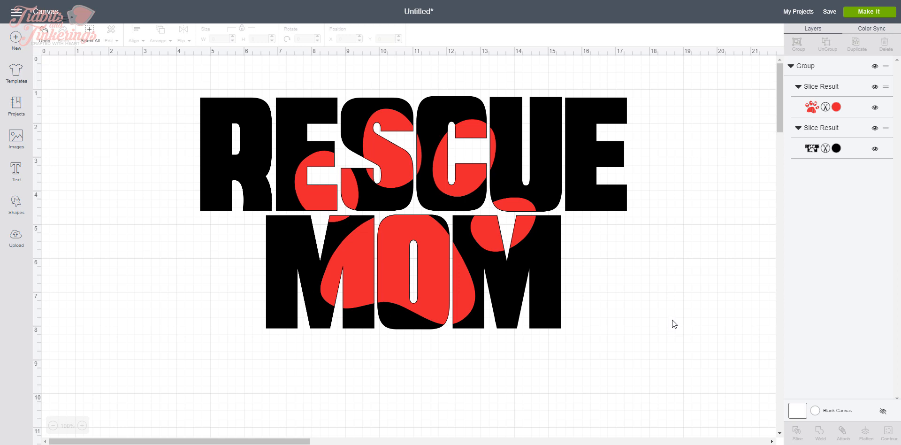
mouse_move(653, 307)
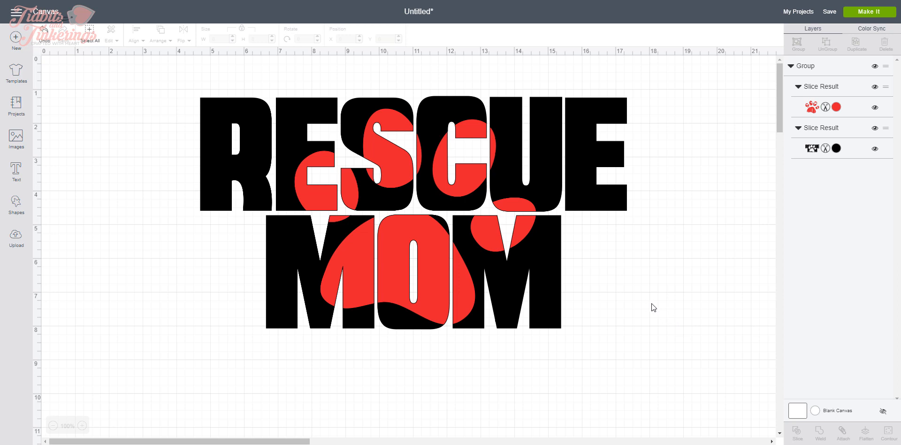
mouse_move(676, 319)
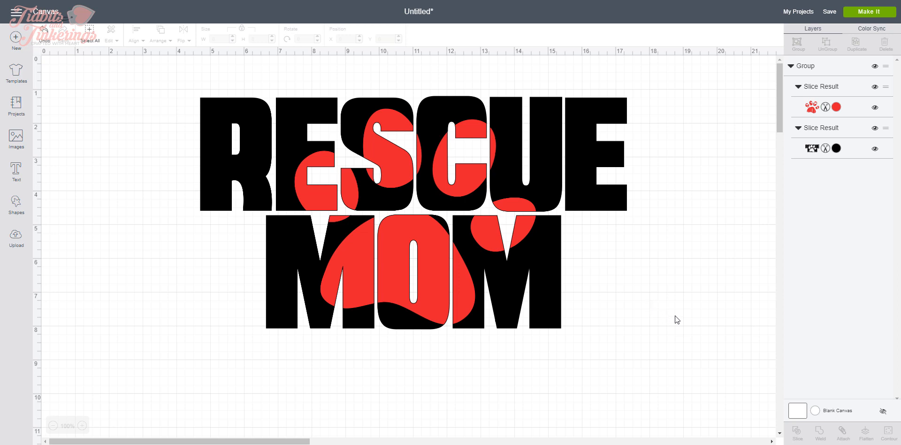
mouse_move(874, 94)
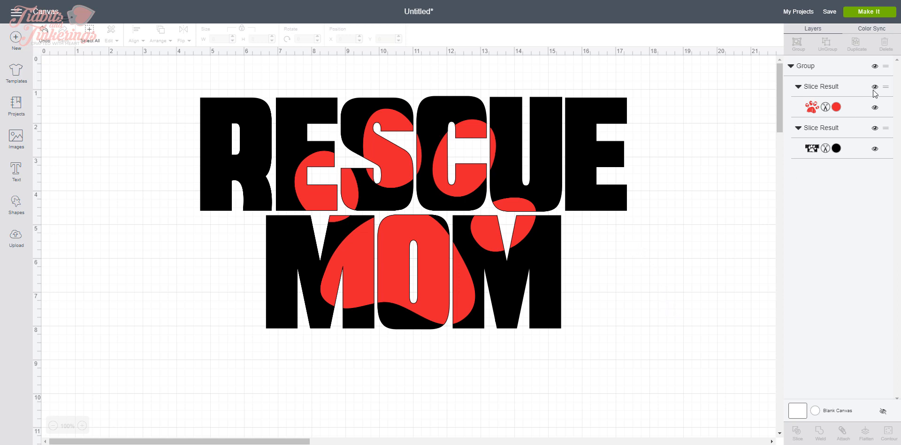
- Hide the existing RESCUE MOM paw-print group so the canvas appears empty
left_click(874, 65)
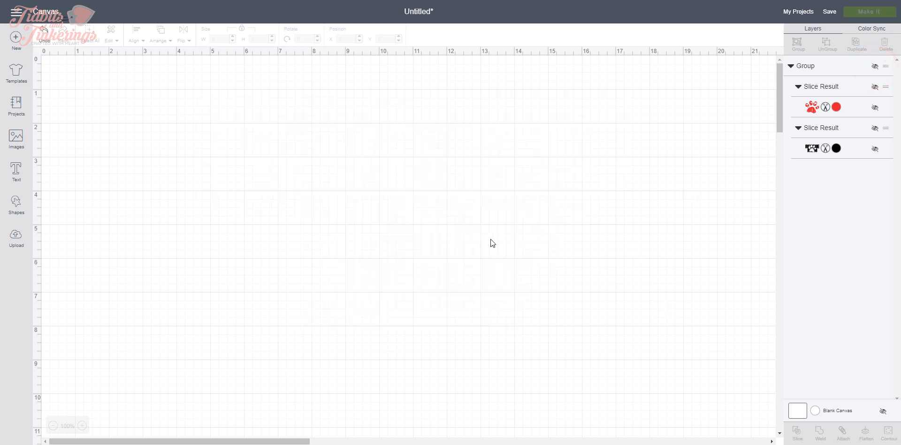
mouse_move(454, 243)
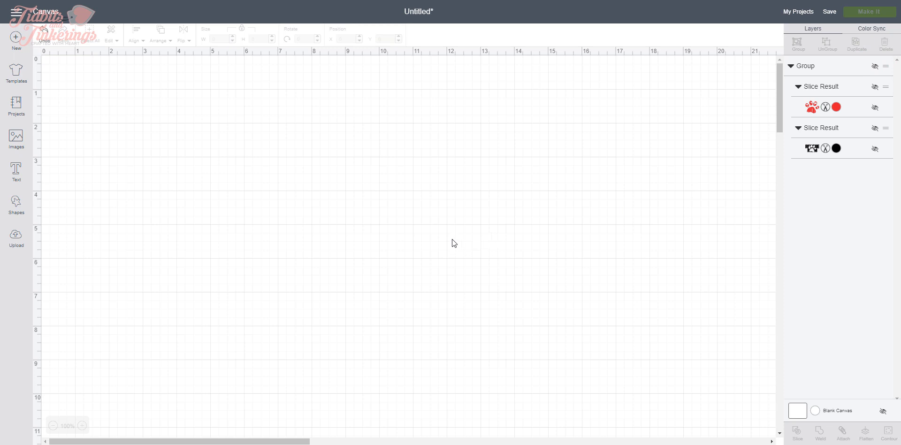
mouse_move(450, 244)
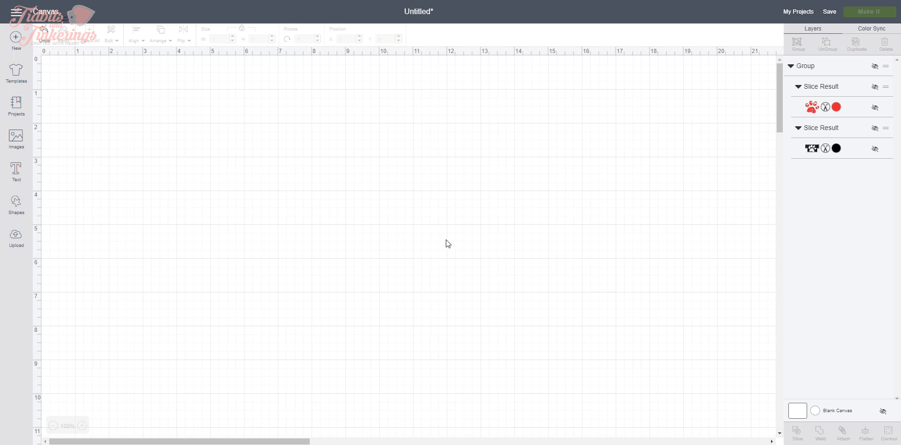
mouse_move(452, 238)
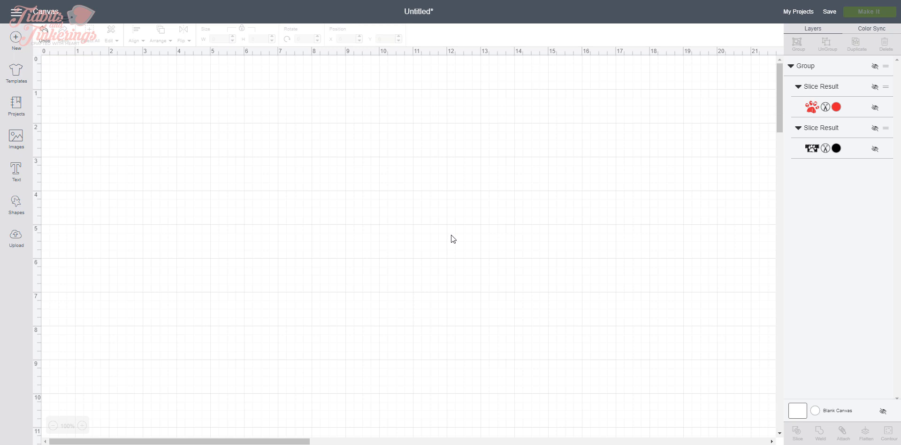
mouse_move(449, 241)
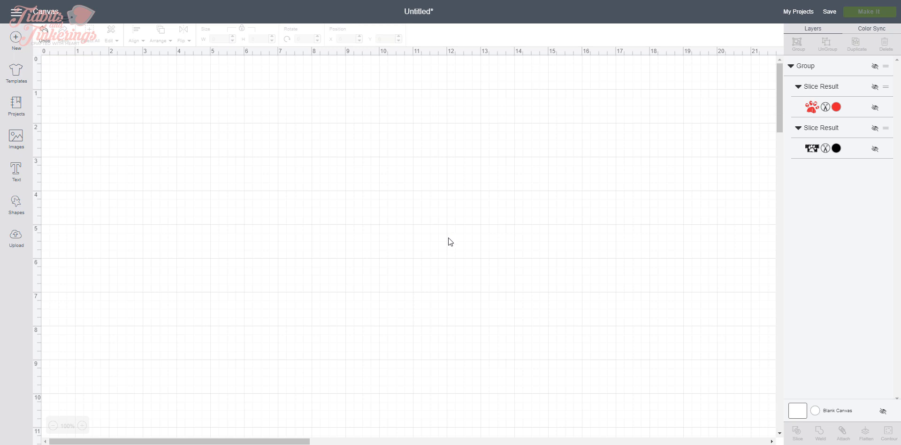
mouse_move(454, 235)
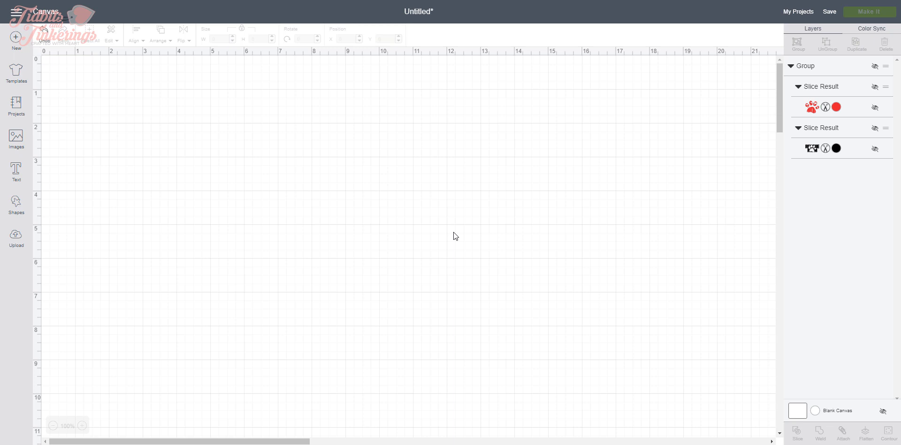
mouse_move(440, 245)
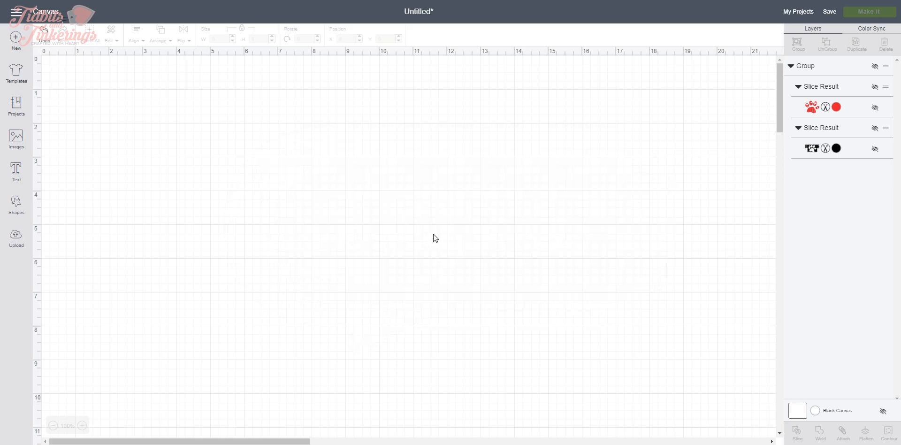
mouse_move(378, 248)
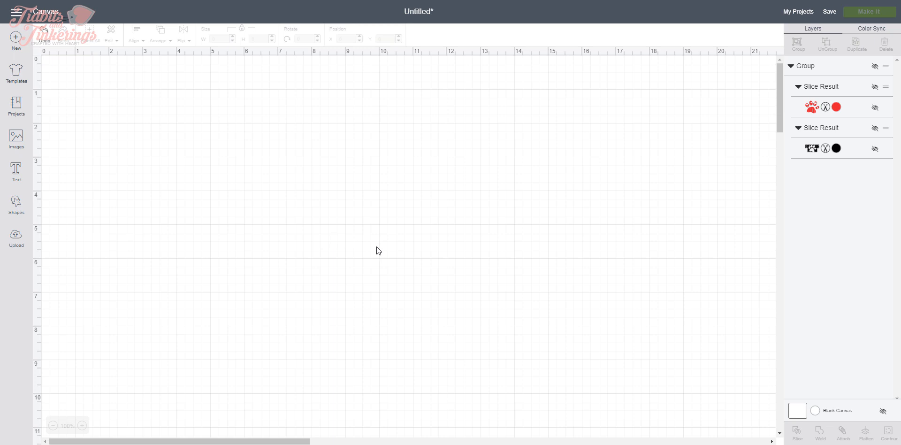
mouse_move(459, 348)
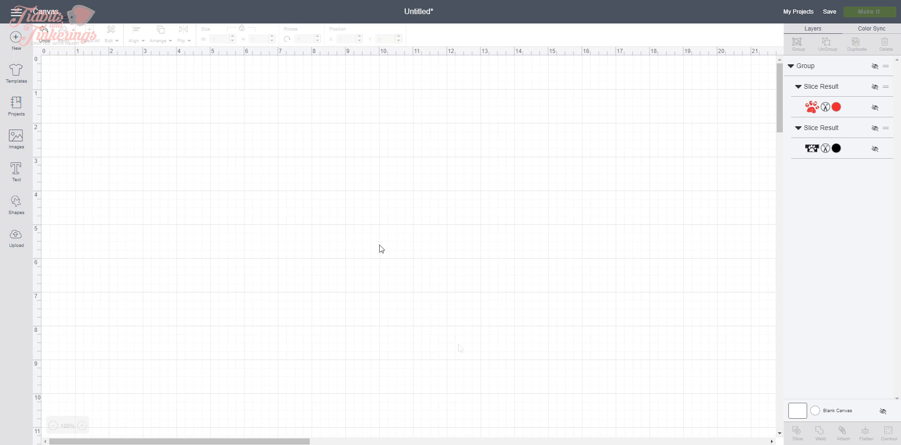
mouse_move(459, 348)
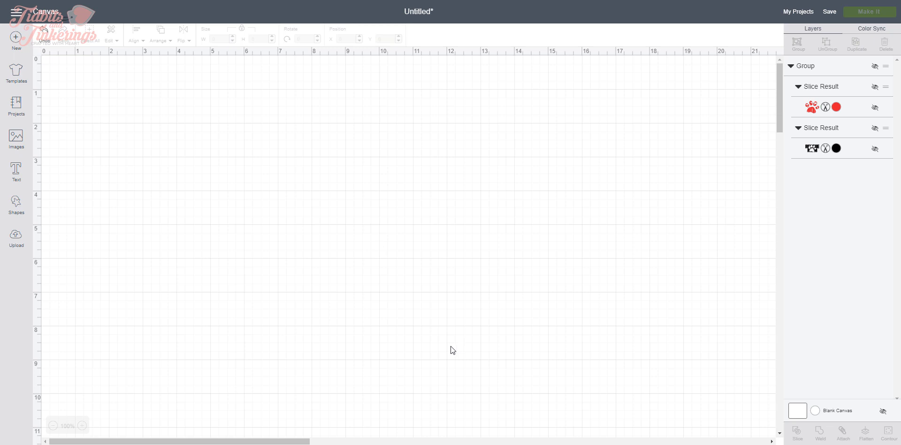
mouse_move(326, 232)
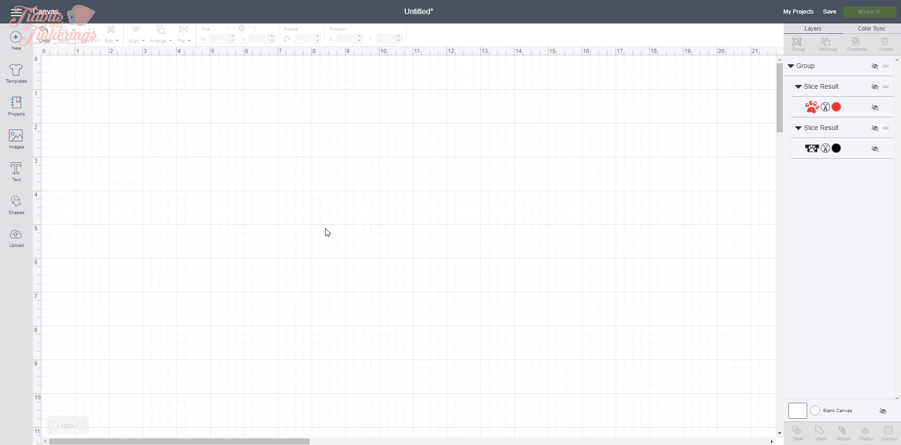
- Add a new Impact text layer reading RESCUE with MOM on the line below
left_click(16, 169)
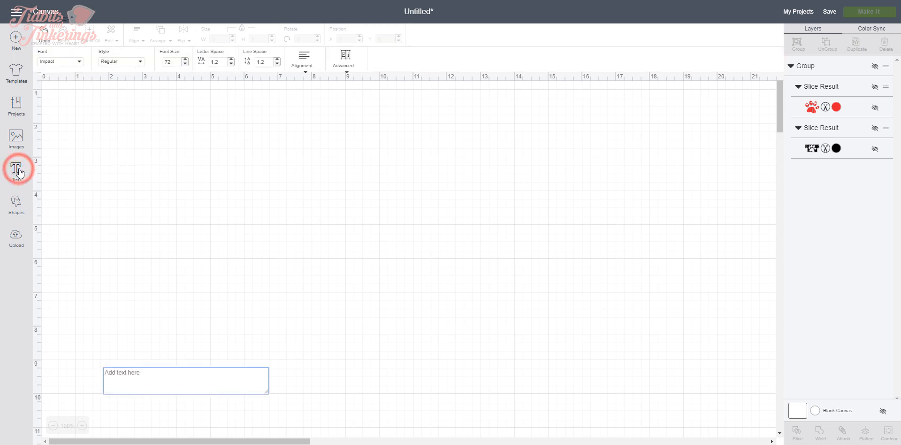
type("R")
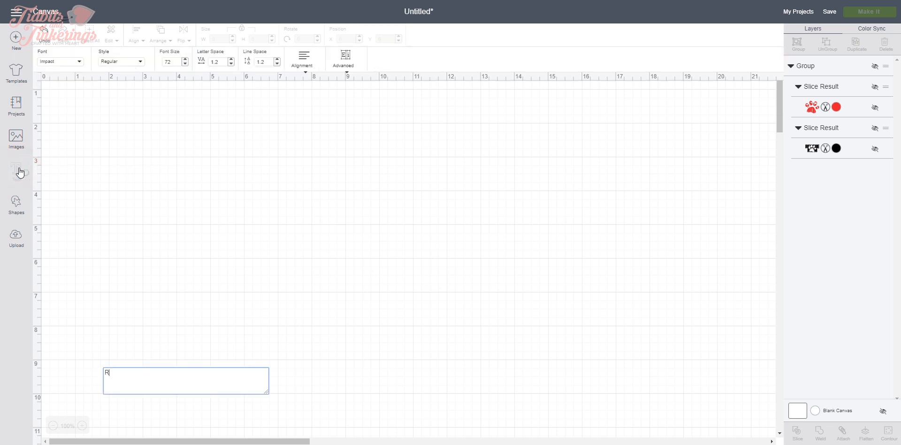
type("RESCUE")
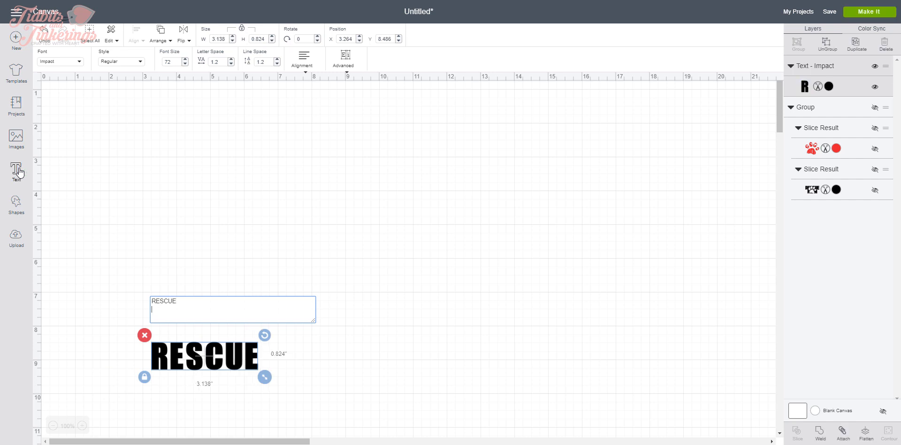
type("MOM")
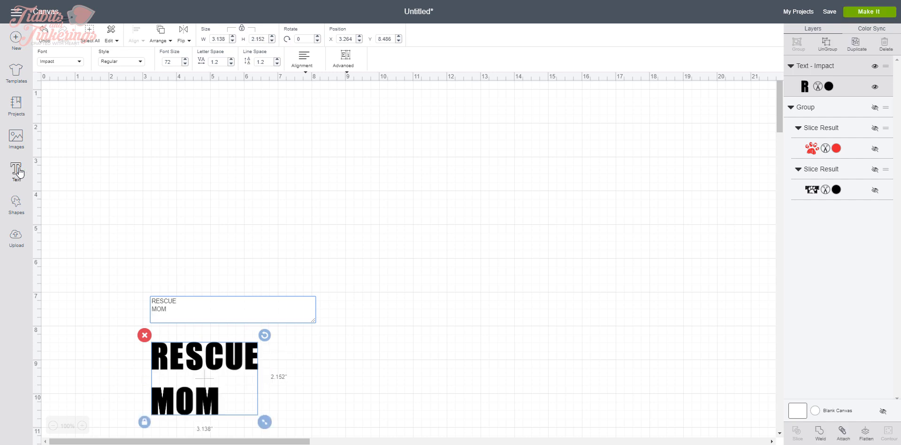
left_click(274, 272)
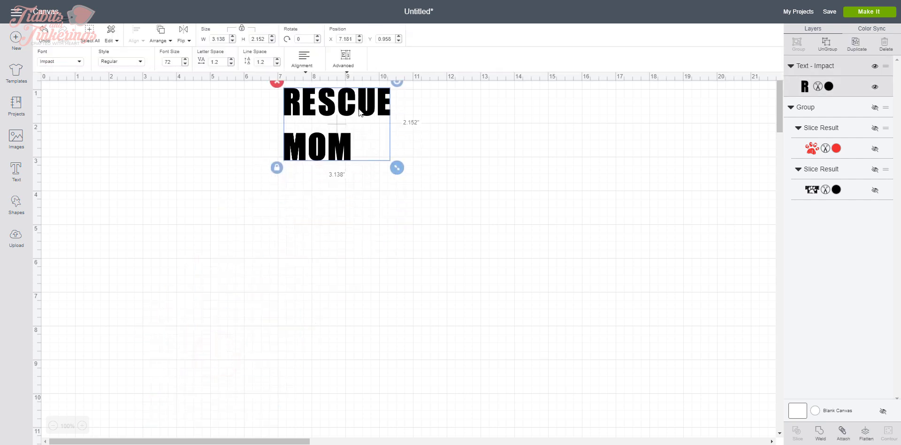
- Enlarge the text to about 9 by 6 inches and set its font to Impact
left_click_drag(396, 167, 474, 238)
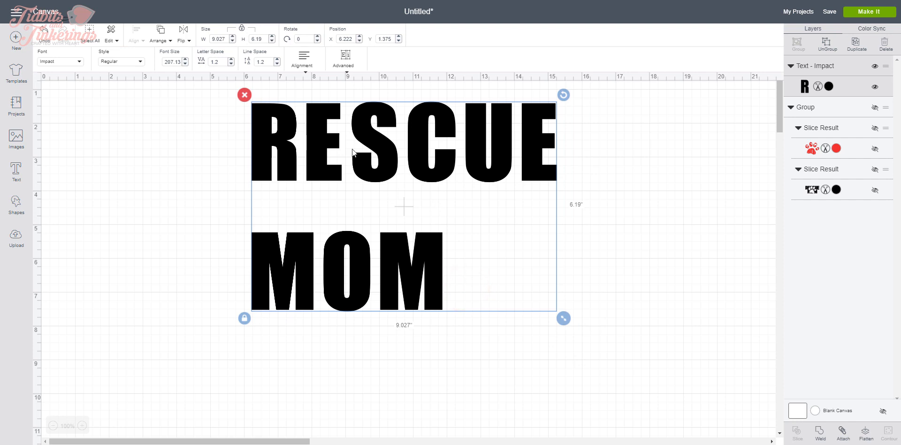
mouse_move(379, 167)
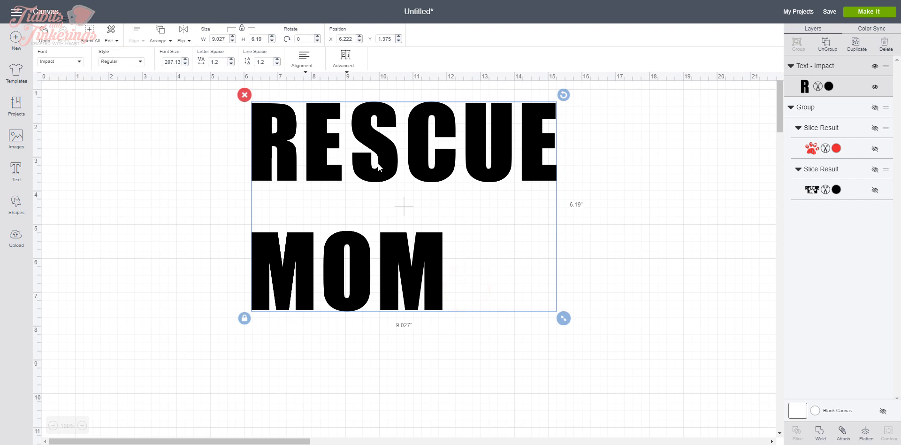
mouse_move(325, 166)
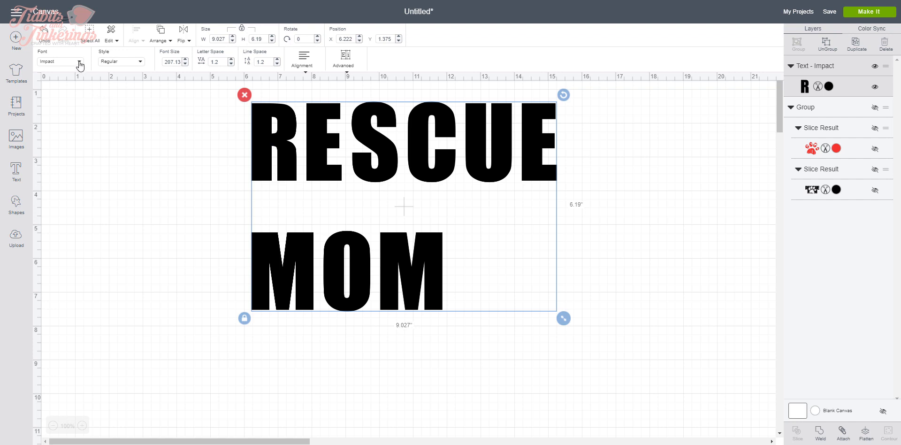
left_click(57, 62)
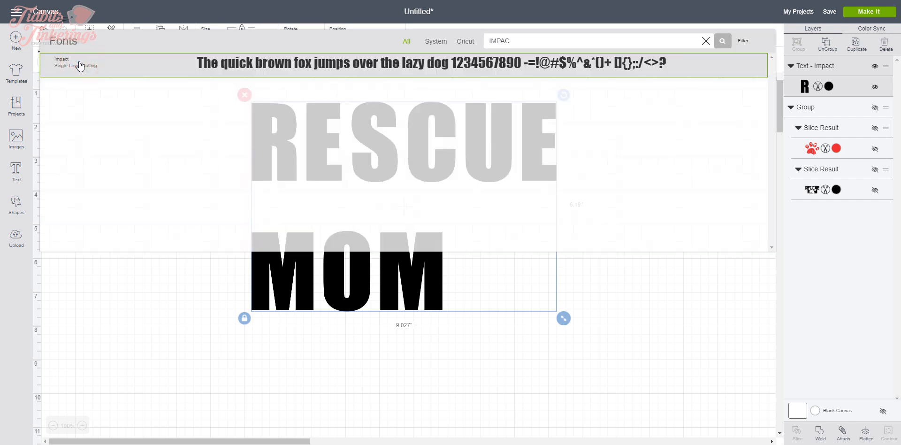
left_click(69, 62)
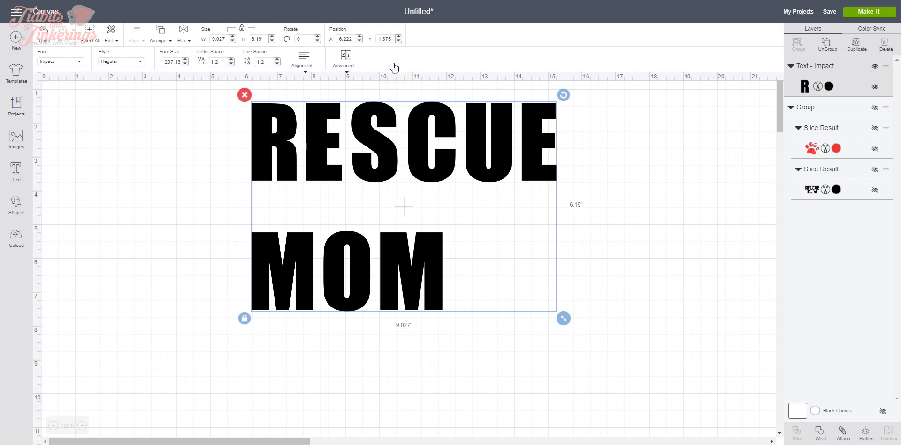
mouse_move(390, 123)
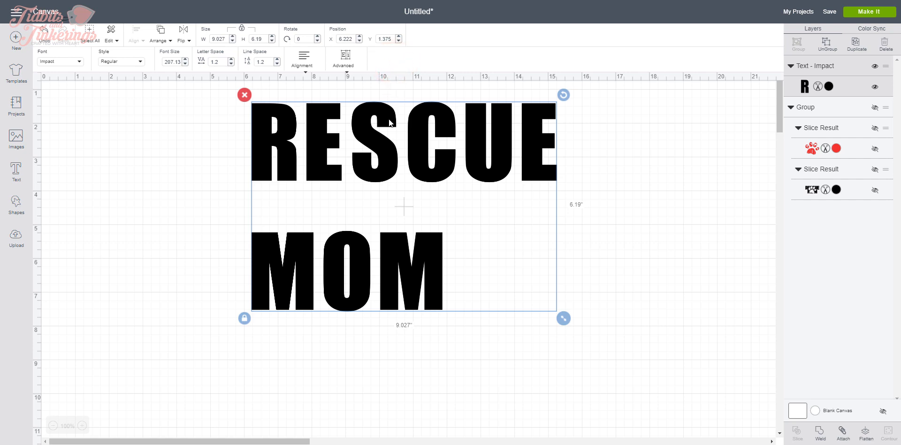
mouse_move(315, 87)
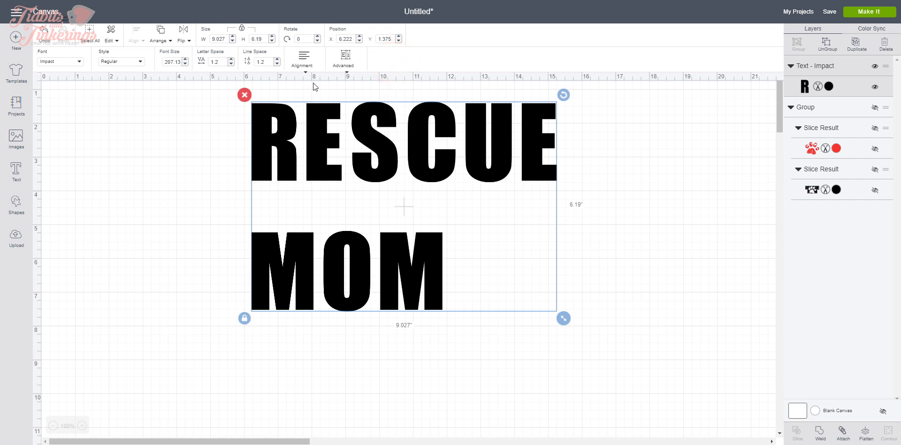
- Center-align the text and lower its letter spacing to 0.2
left_click(301, 56)
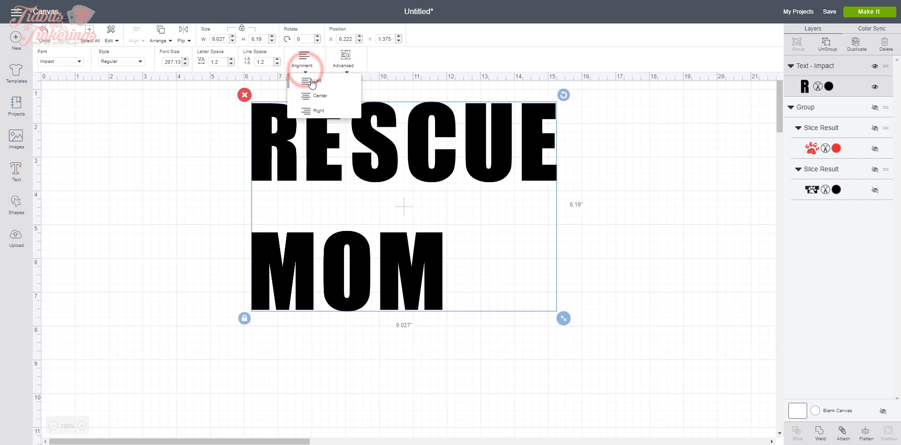
left_click(319, 95)
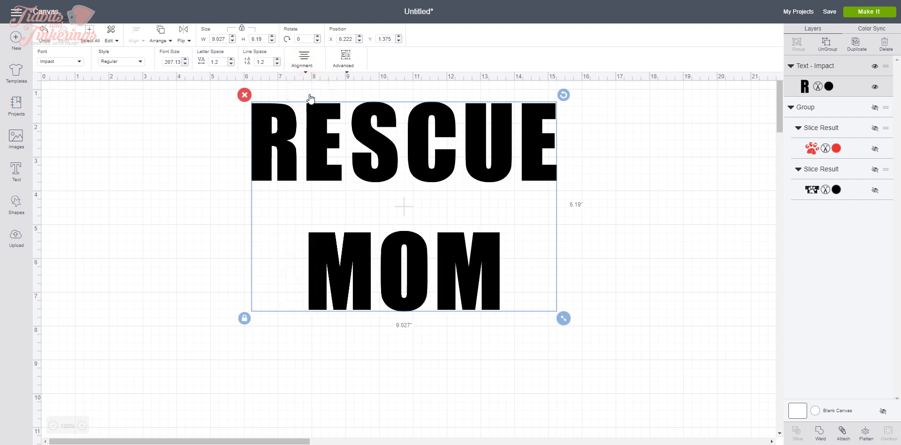
mouse_move(206, 97)
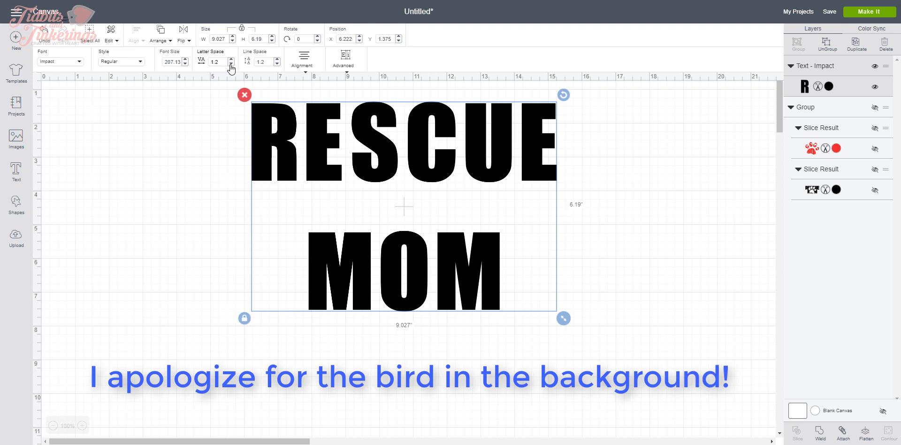
left_click(230, 63)
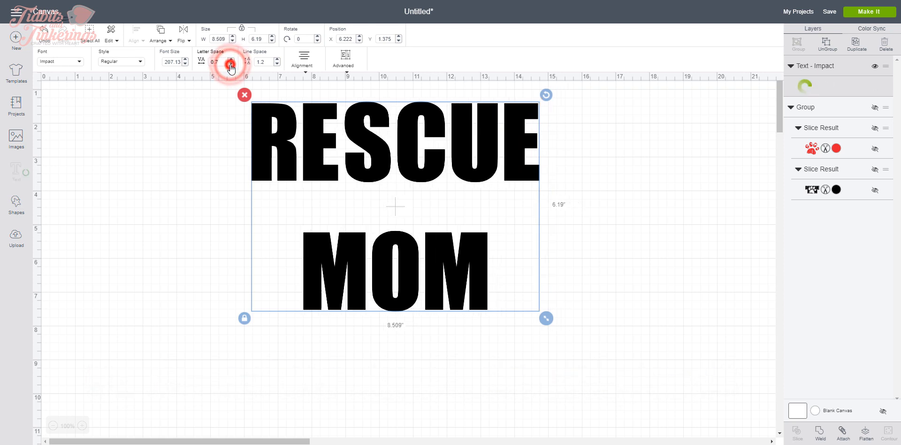
left_click(231, 65)
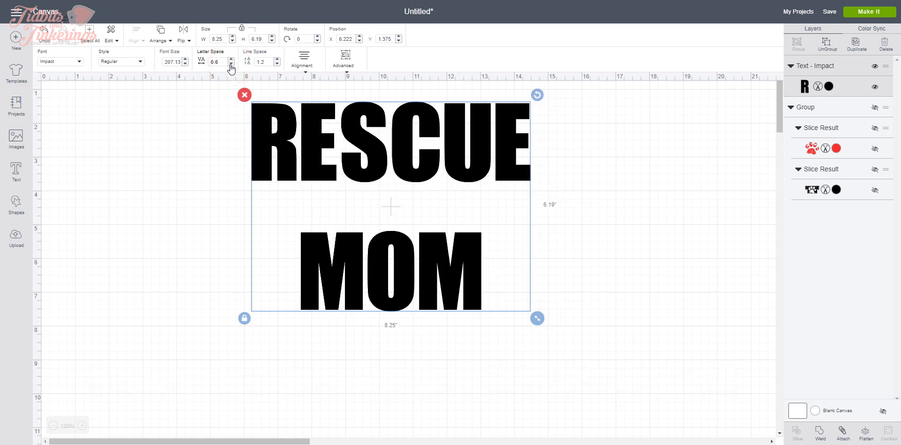
left_click(231, 64)
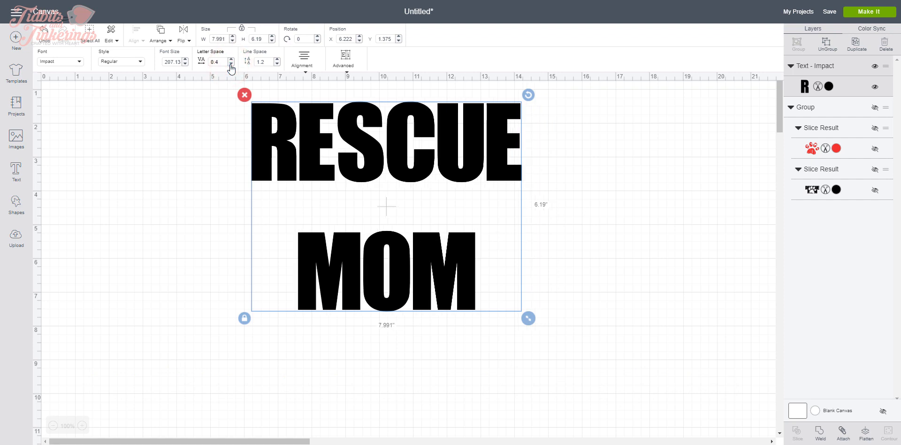
left_click(232, 64)
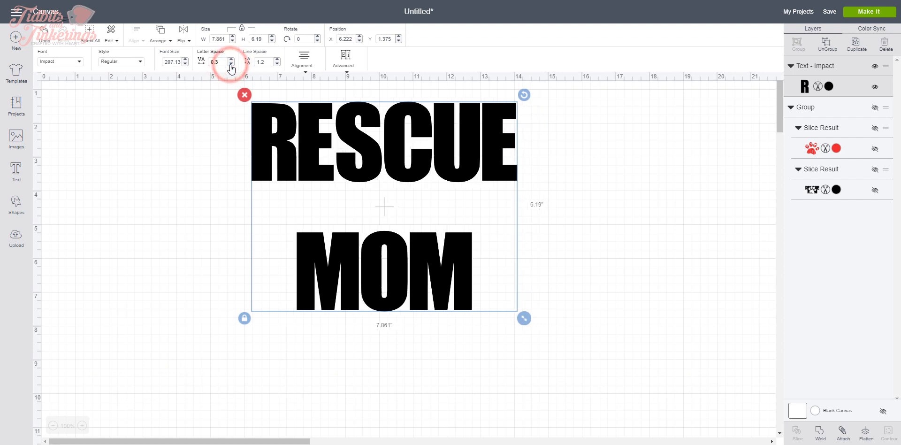
left_click(232, 65)
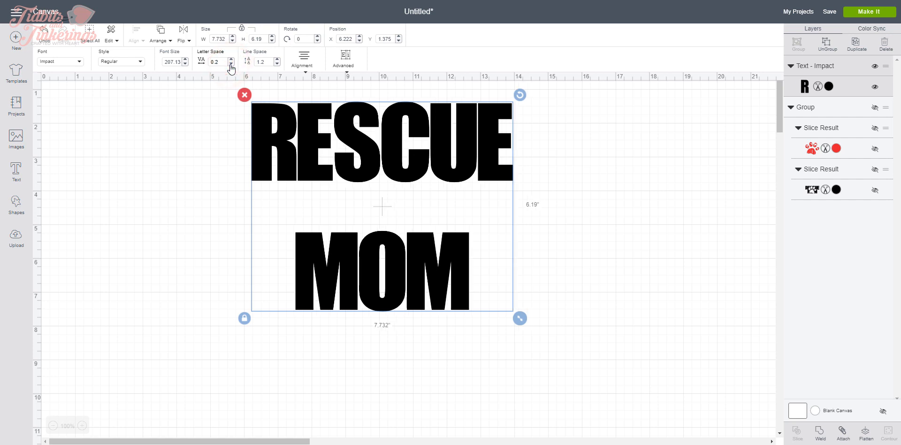
mouse_move(235, 69)
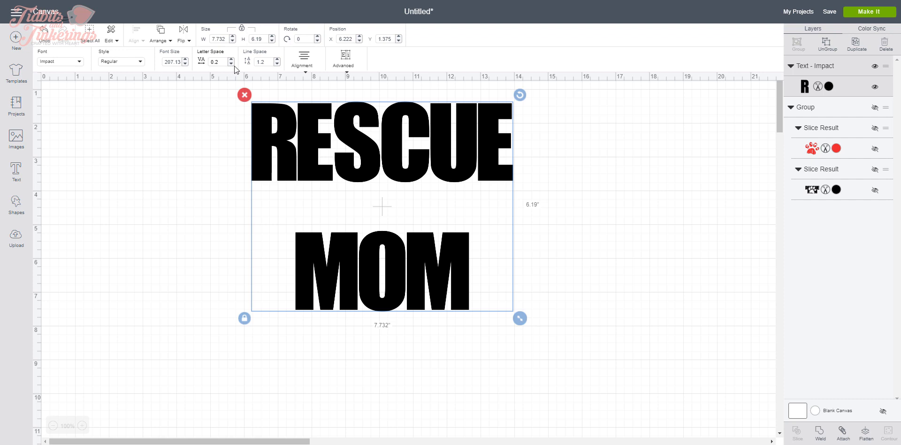
mouse_move(272, 70)
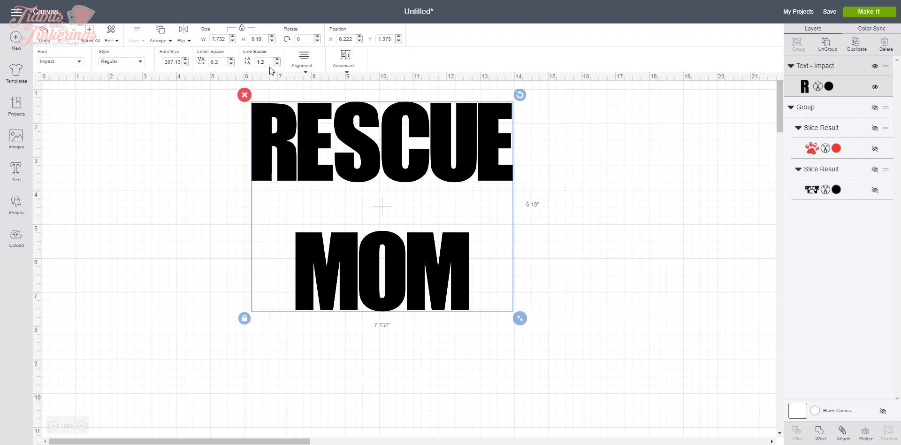
- Lower the line spacing from 1.2 to -4.4 so MOM tucks tightly under RESCUE
left_click(276, 65)
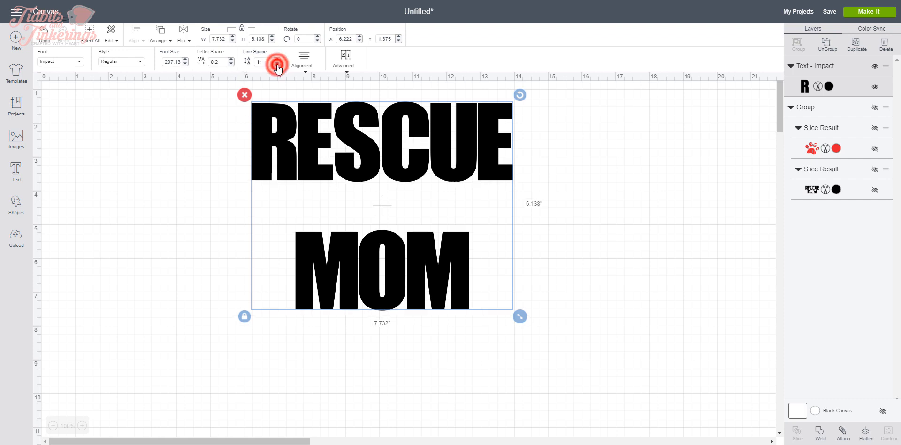
left_click(278, 64)
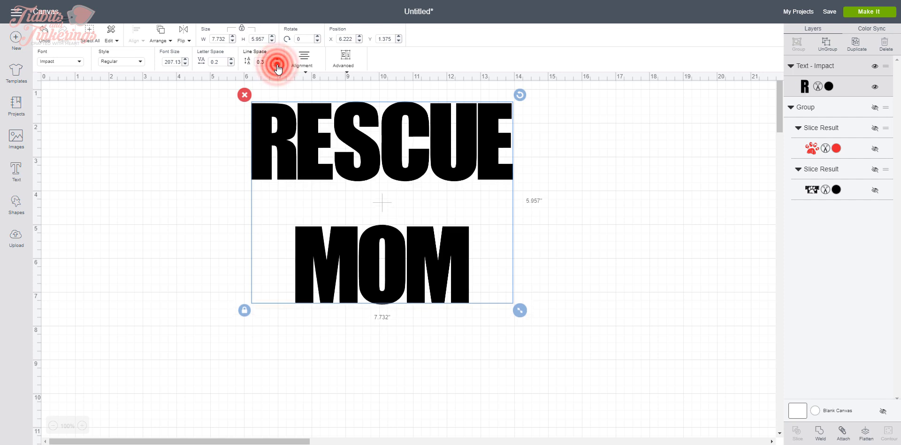
left_click(278, 64)
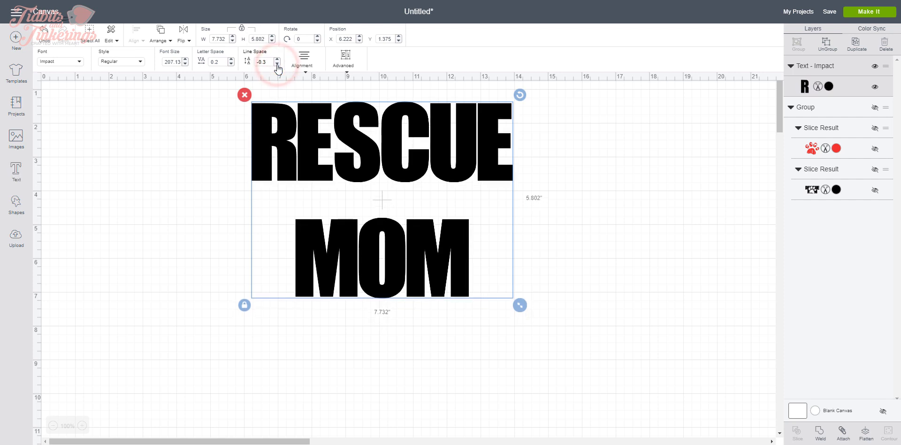
left_click(277, 65)
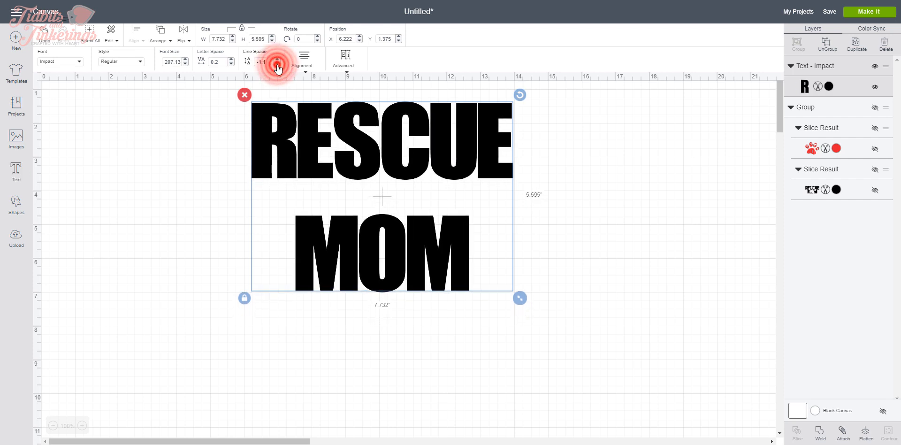
left_click(231, 65)
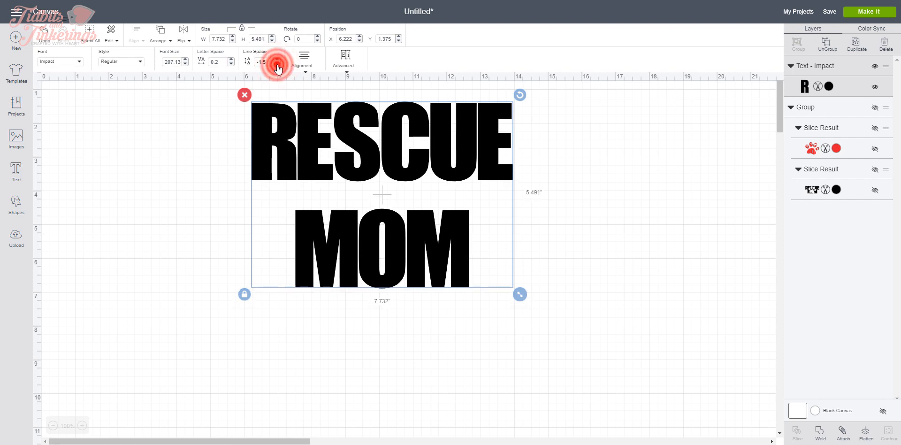
left_click(278, 64)
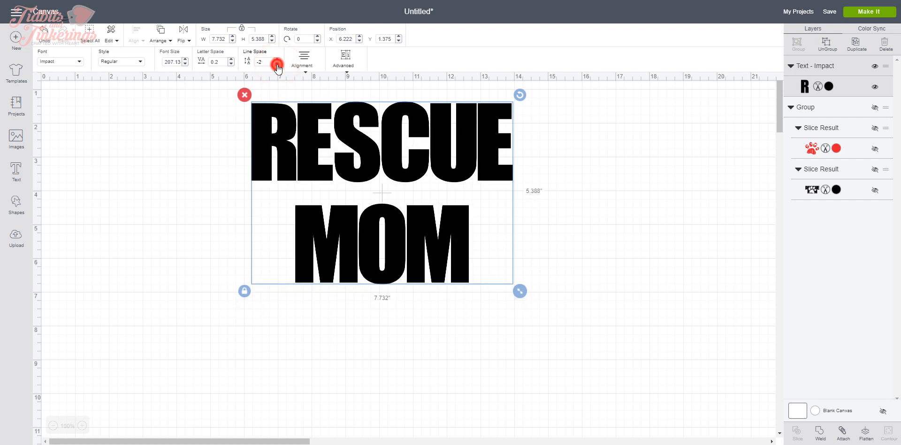
left_click(278, 65)
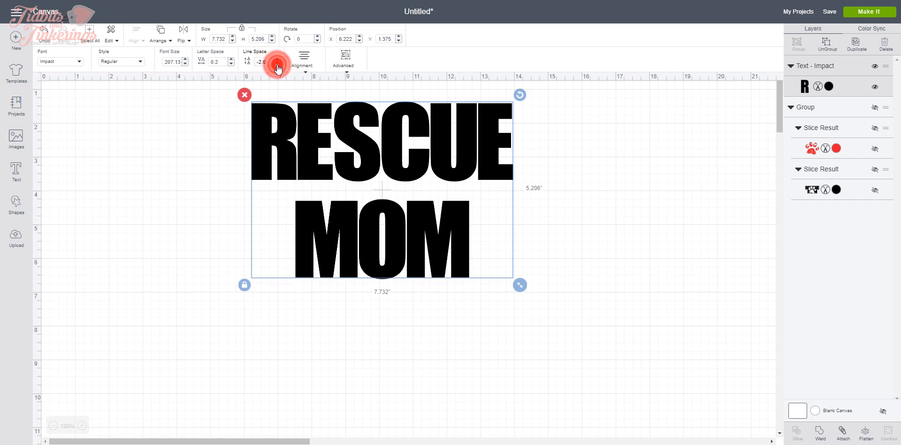
left_click(271, 65)
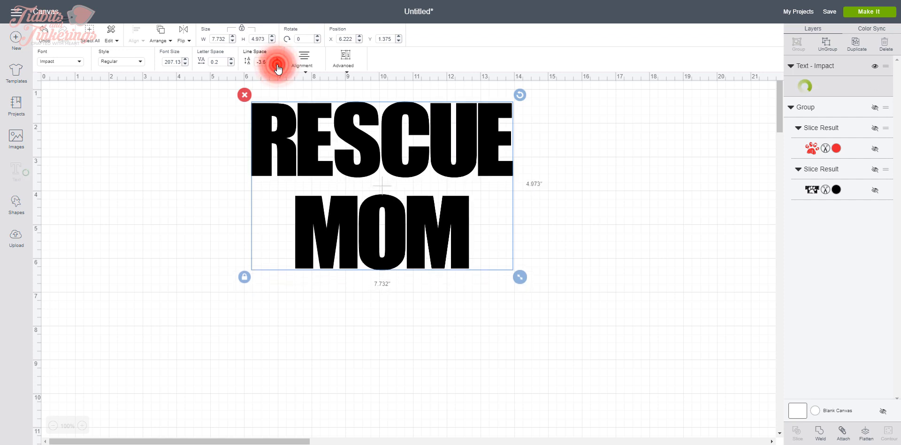
left_click(276, 65)
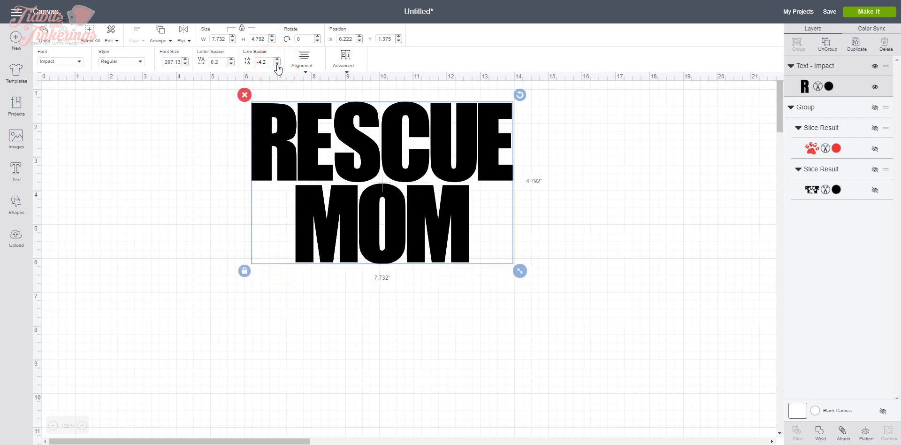
left_click(276, 65)
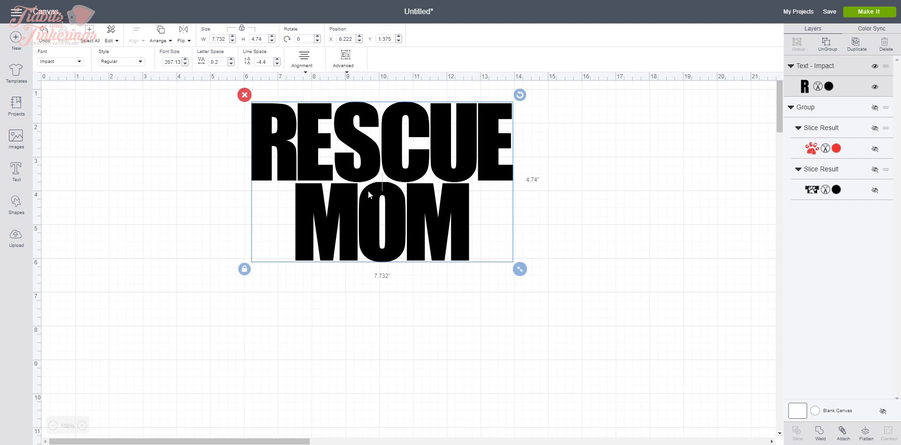
- Resize the RESCUE MOM text to roughly 11.2 by 6.9 inches
left_click_drag(518, 270, 615, 328)
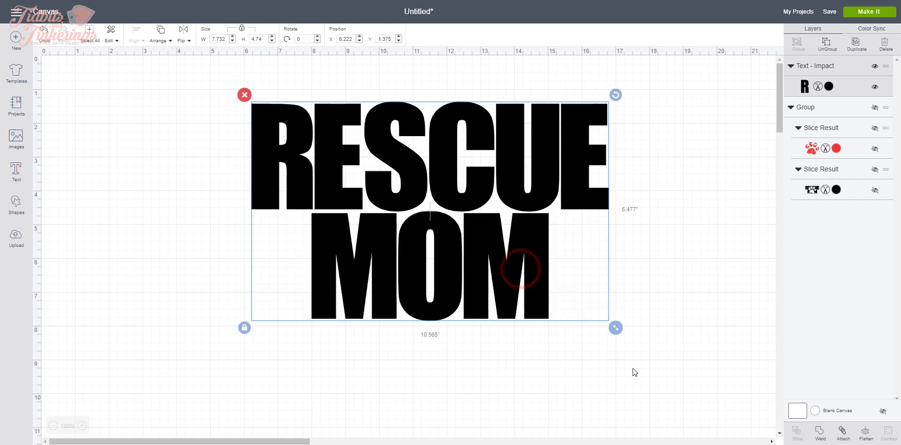
left_click_drag(615, 327, 601, 338)
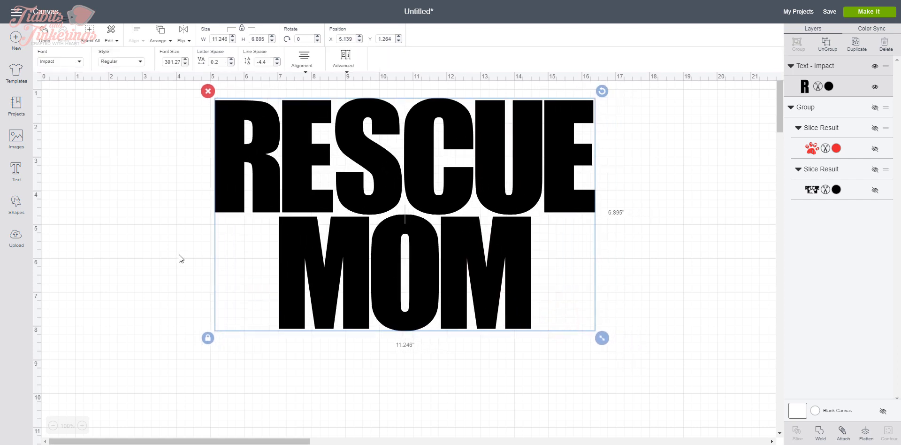
mouse_move(149, 219)
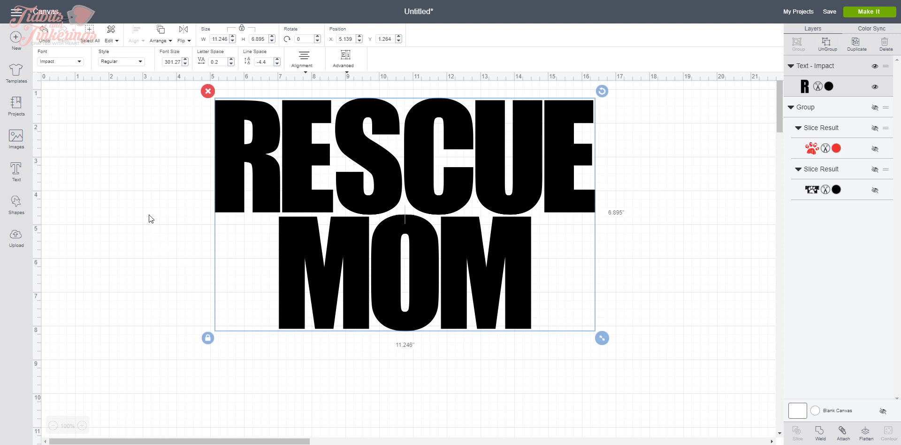
mouse_move(136, 171)
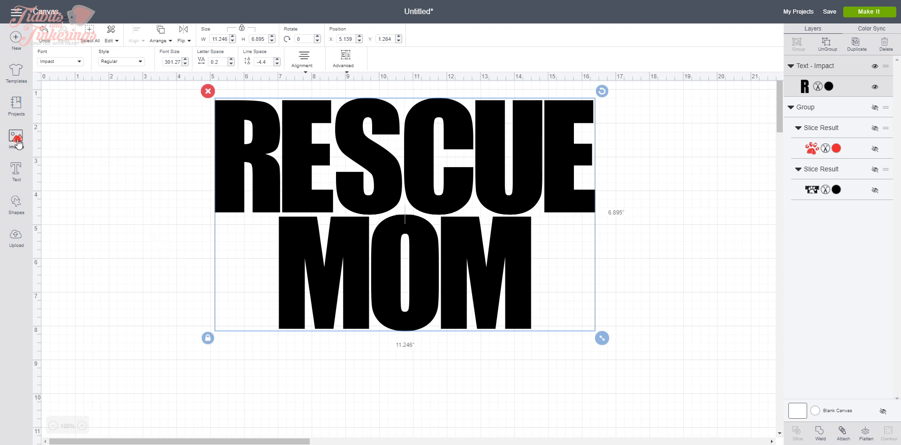
- Insert the blue clawed paw print image from the library beside the text
left_click(16, 140)
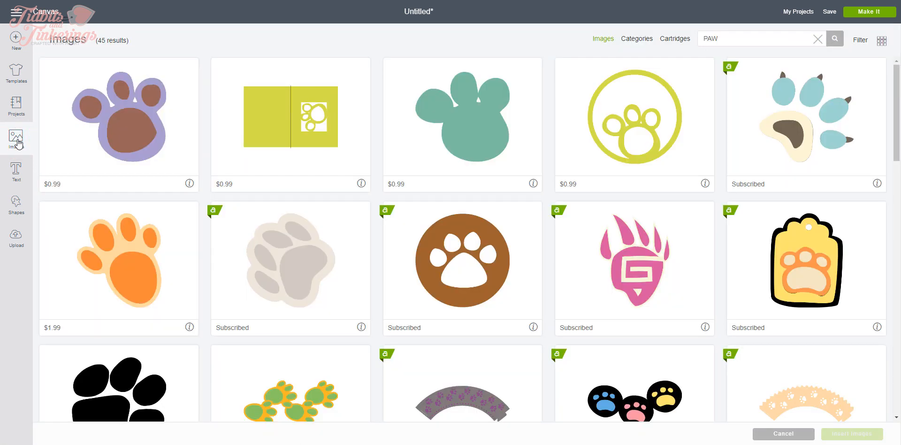
mouse_move(728, 40)
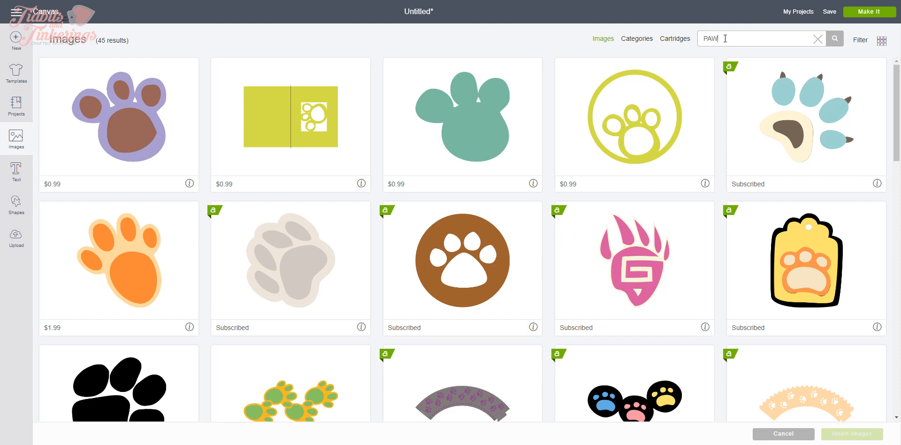
left_click(803, 114)
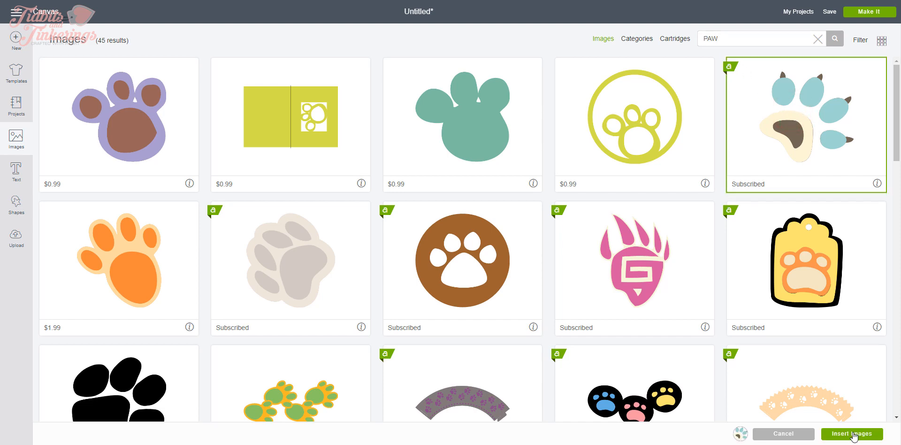
left_click(851, 434)
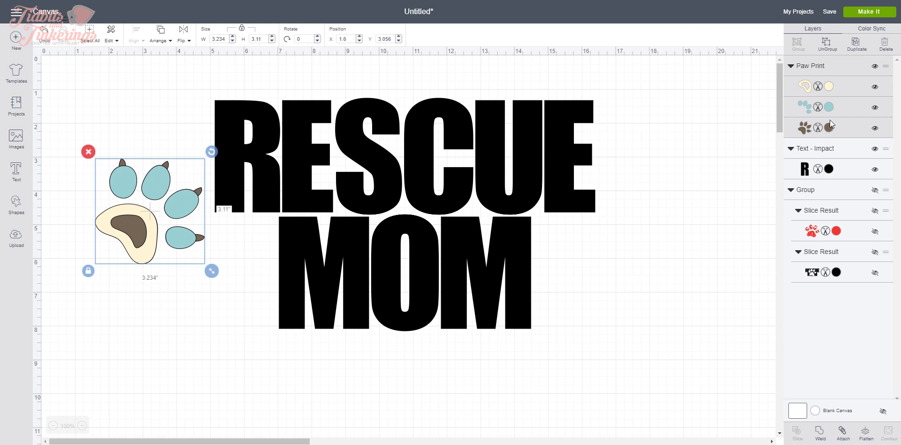
mouse_move(831, 115)
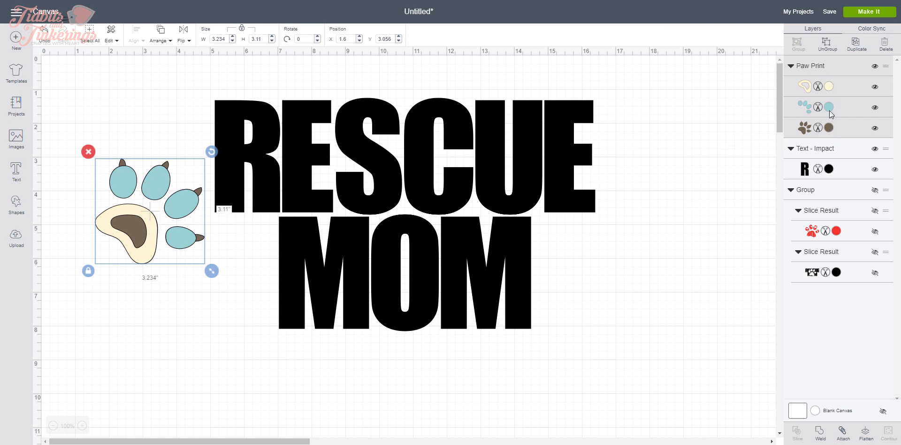
mouse_move(837, 130)
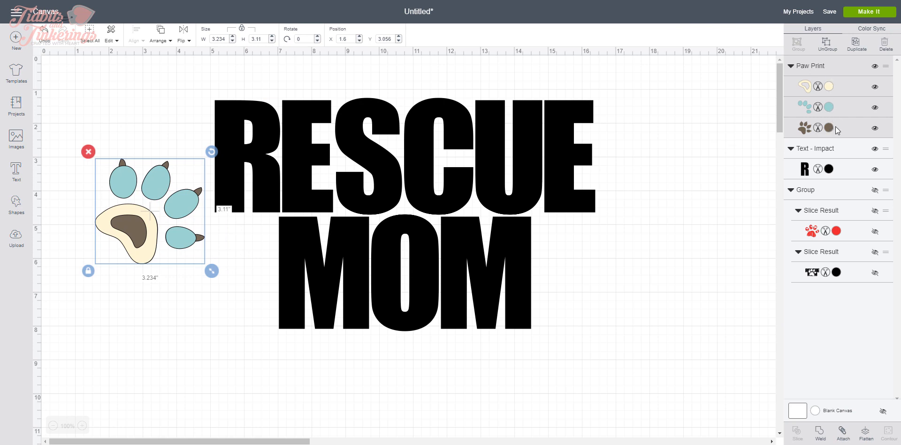
mouse_move(843, 130)
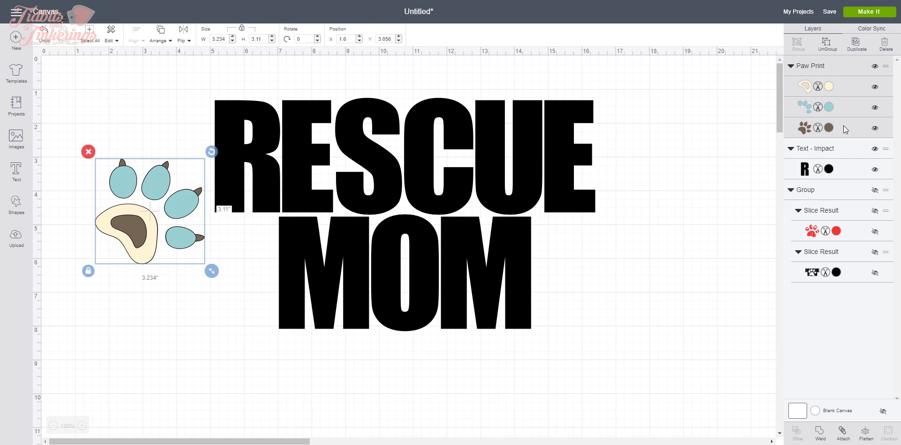
- Ungroup the paw print, delete its brown claw layer, and select the cream pad
left_click(825, 43)
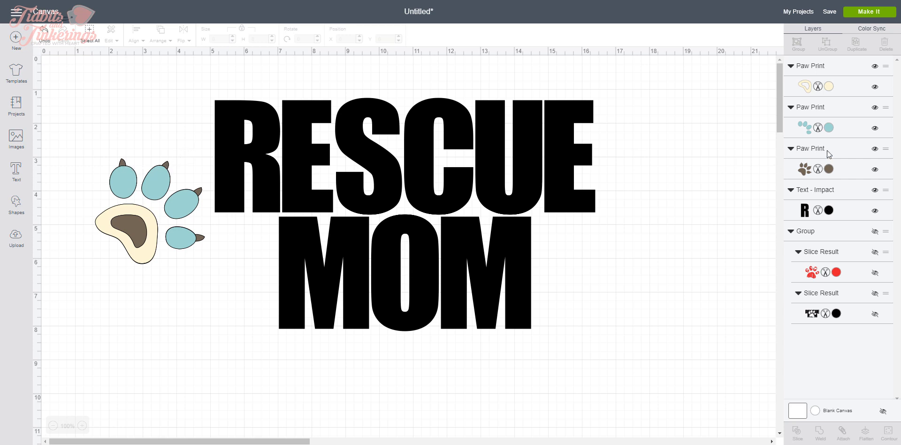
left_click(149, 213)
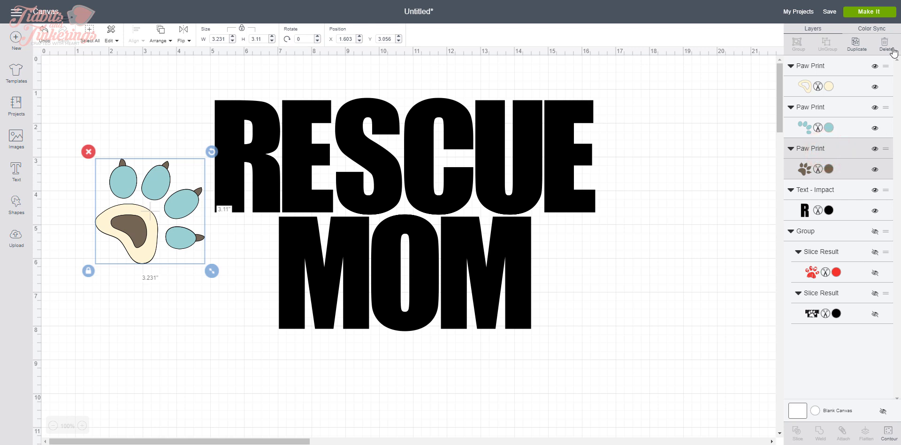
left_click(886, 42)
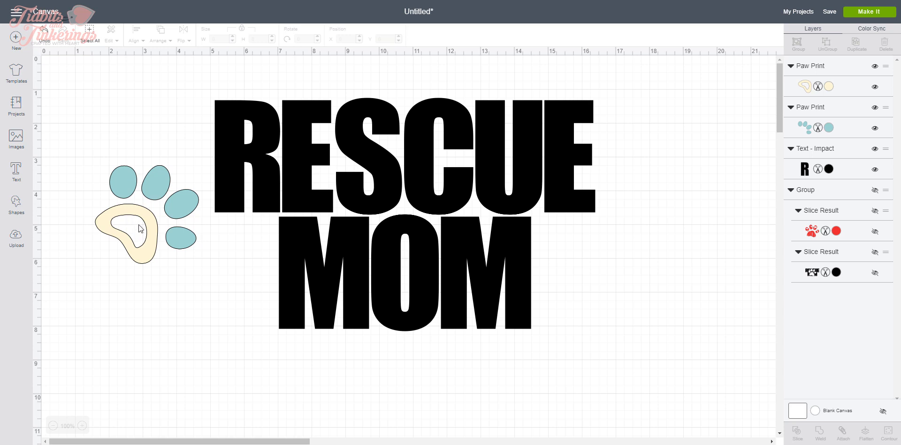
mouse_move(148, 225)
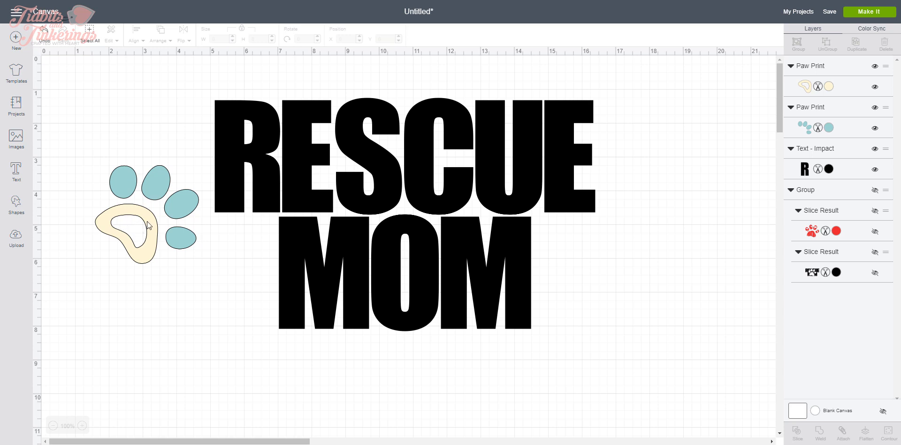
left_click(123, 233)
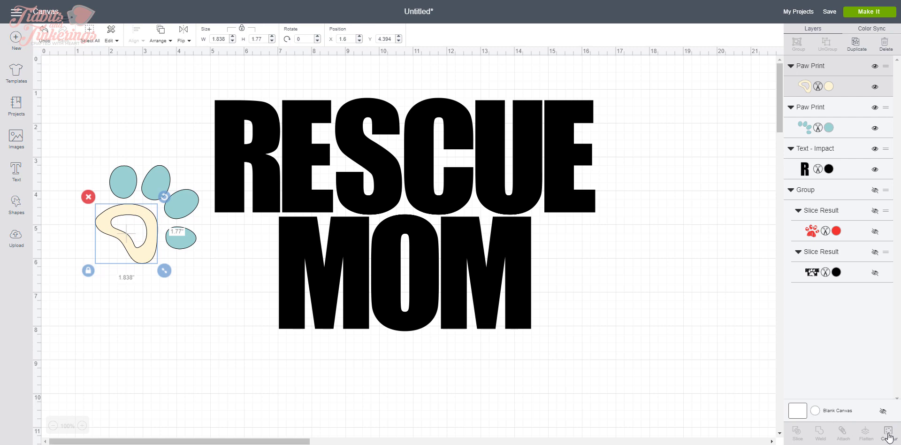
- Use Contour to hide the pad's inner cutout, making it a solid shape
left_click(887, 433)
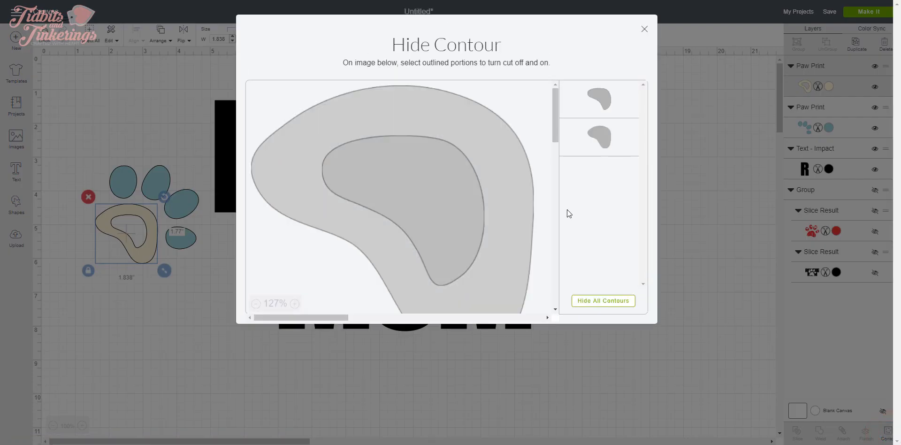
left_click(417, 175)
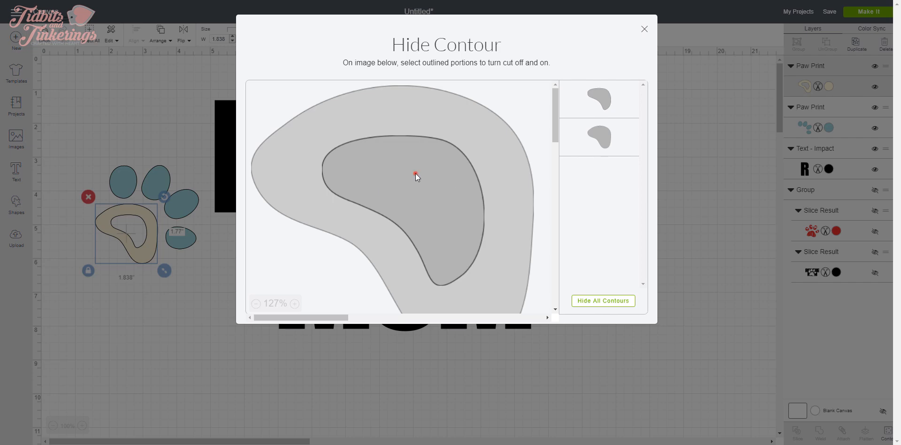
left_click(415, 176)
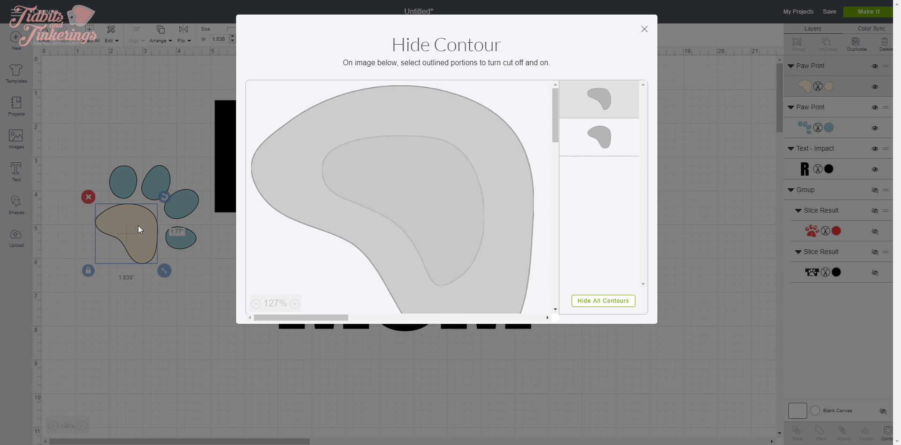
mouse_move(167, 262)
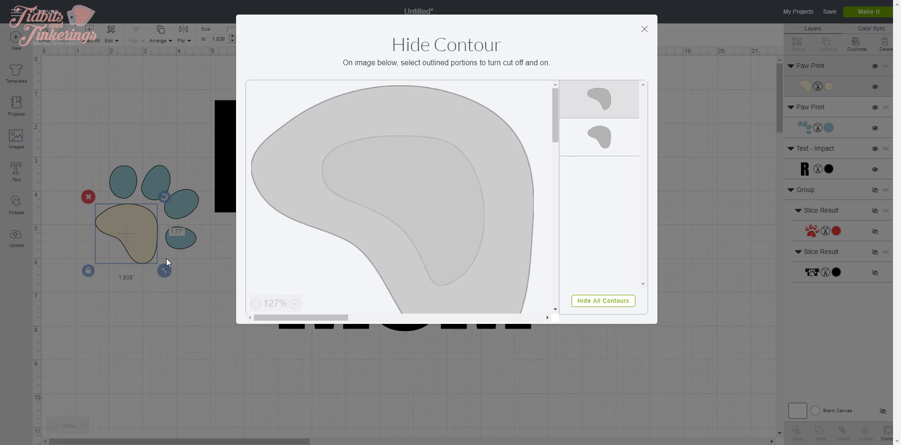
left_click(644, 29)
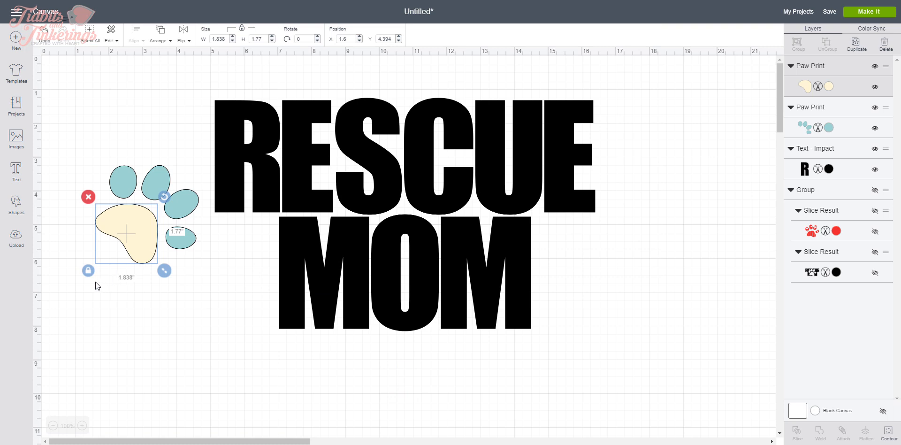
mouse_move(67, 188)
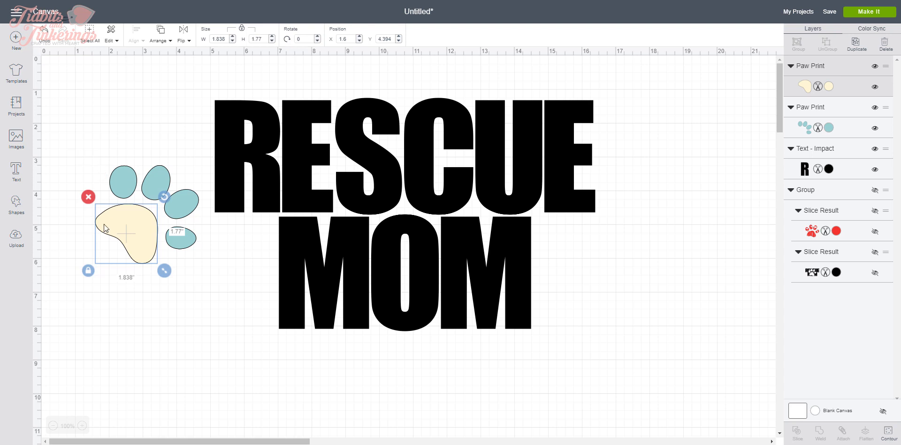
mouse_move(75, 145)
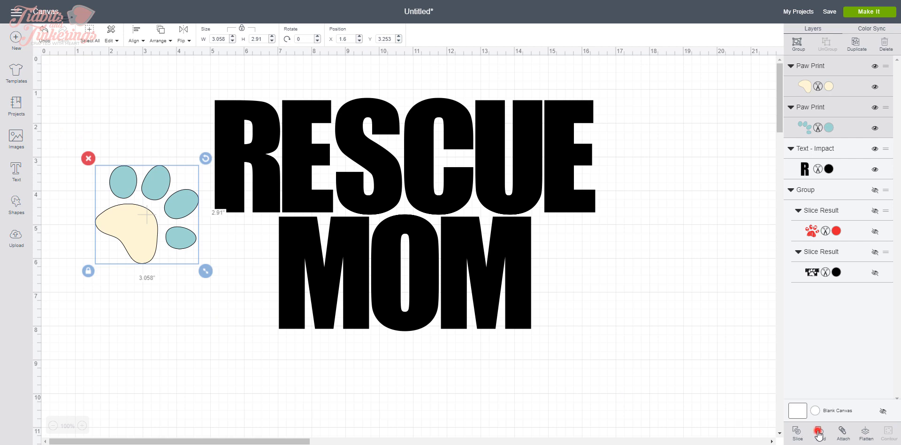
- Weld the pad and toes into a single blue paw print layer
left_click(820, 432)
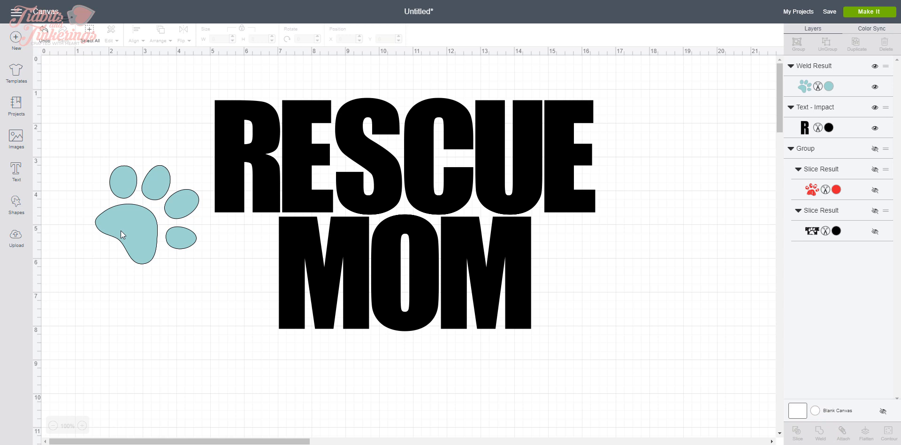
mouse_move(131, 241)
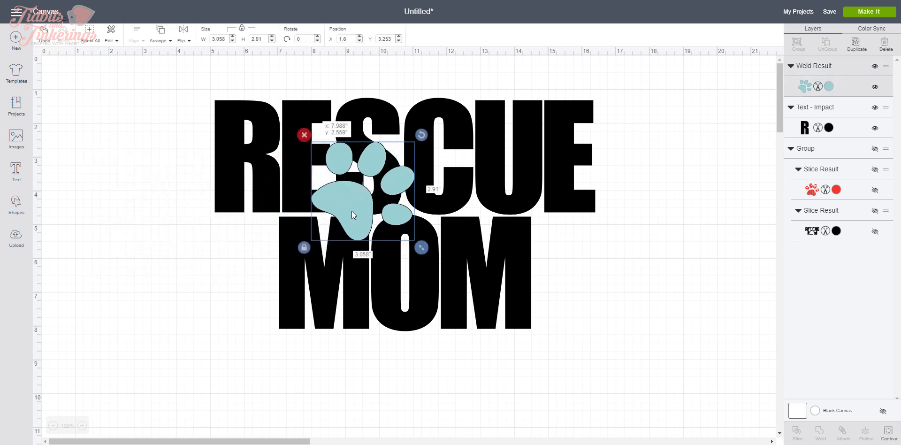
- Move the paw print over RESCUE, enlarge it to span both words and tilt it slightly counterclockwise
left_click_drag(354, 216, 365, 187)
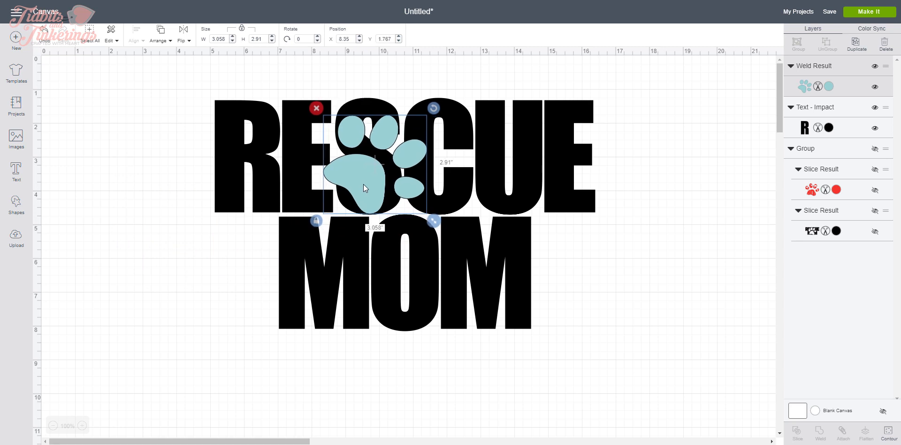
left_click_drag(433, 221, 435, 218)
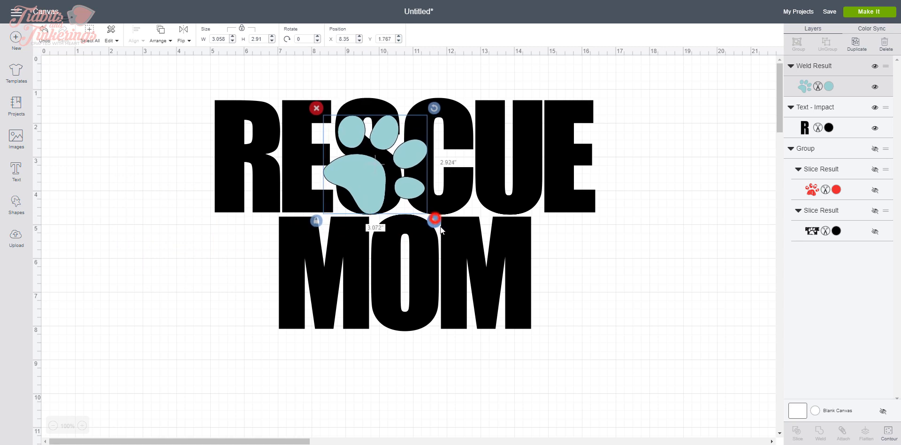
left_click_drag(434, 219, 531, 313)
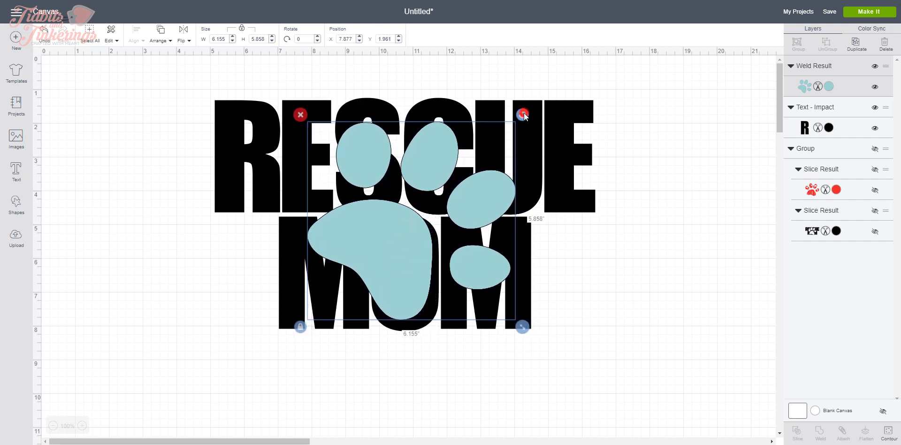
left_click_drag(521, 114, 488, 89)
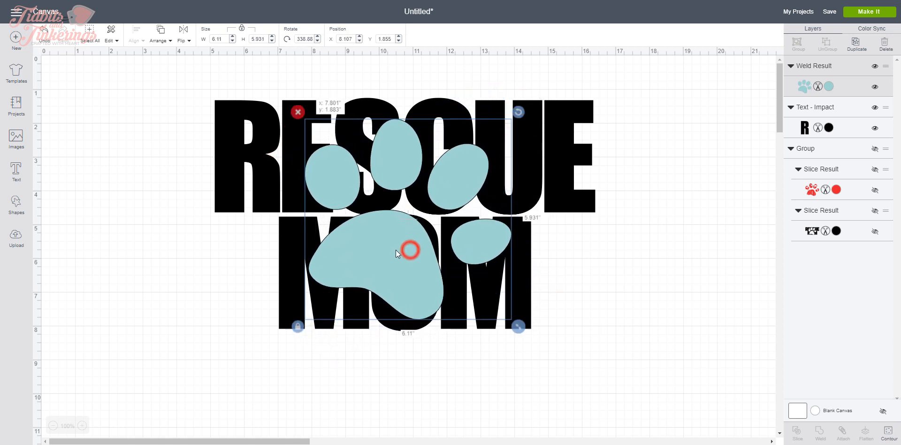
- Nudge the tilted paw into place over the lettering, enlarge it to about 6.6 inches and deselect it
left_click_drag(409, 253, 383, 241)
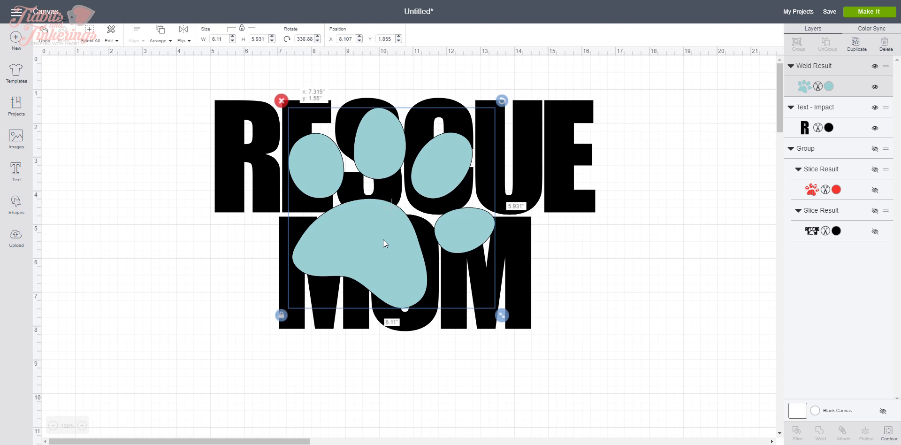
left_click_drag(501, 315, 511, 324)
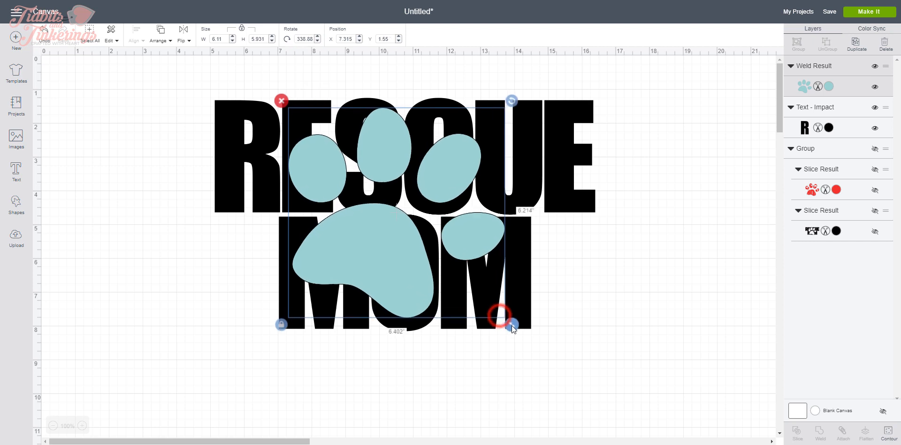
left_click_drag(512, 324, 517, 332)
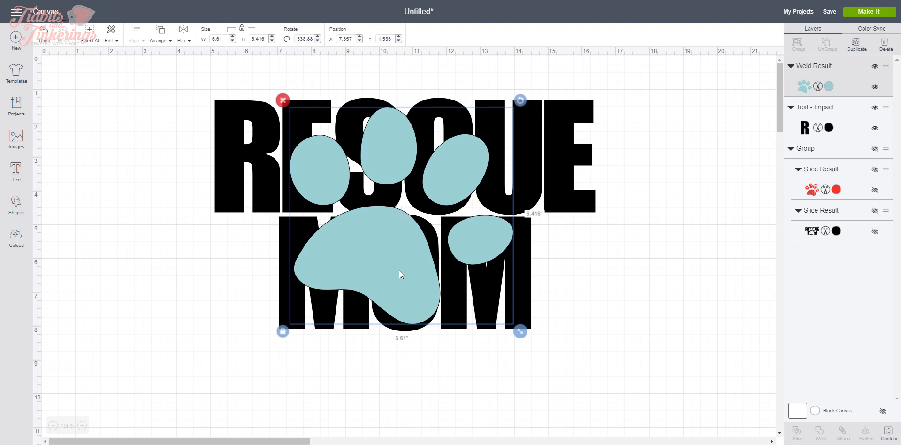
mouse_move(473, 392)
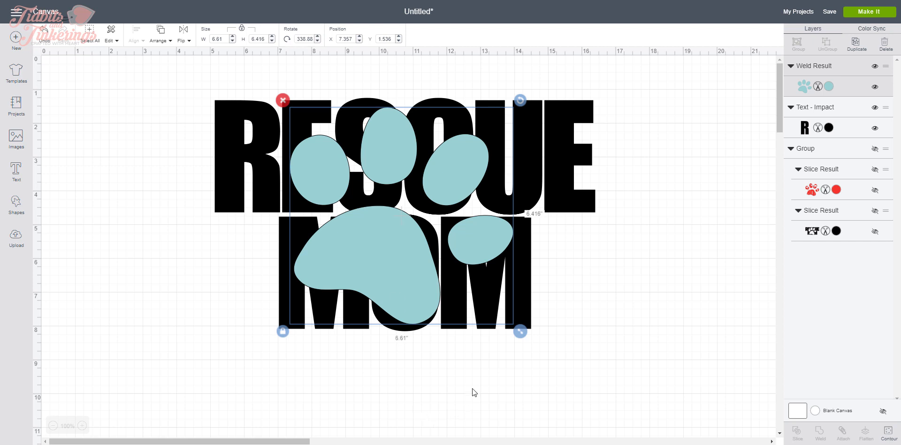
left_click(473, 387)
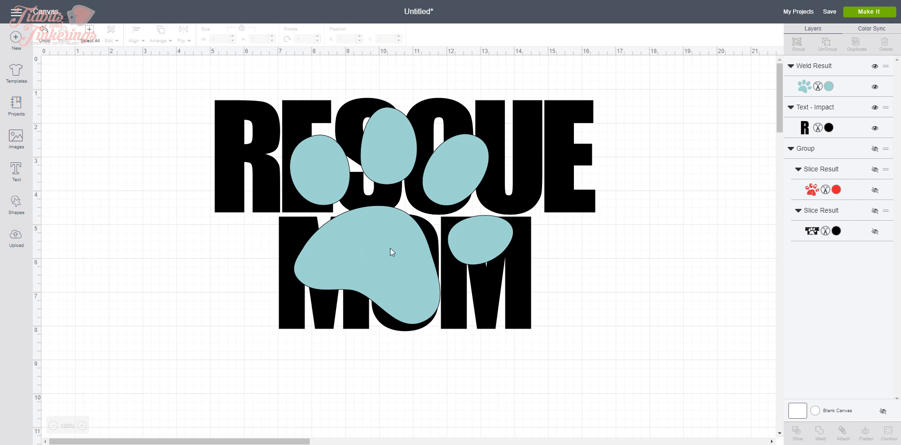
mouse_move(550, 173)
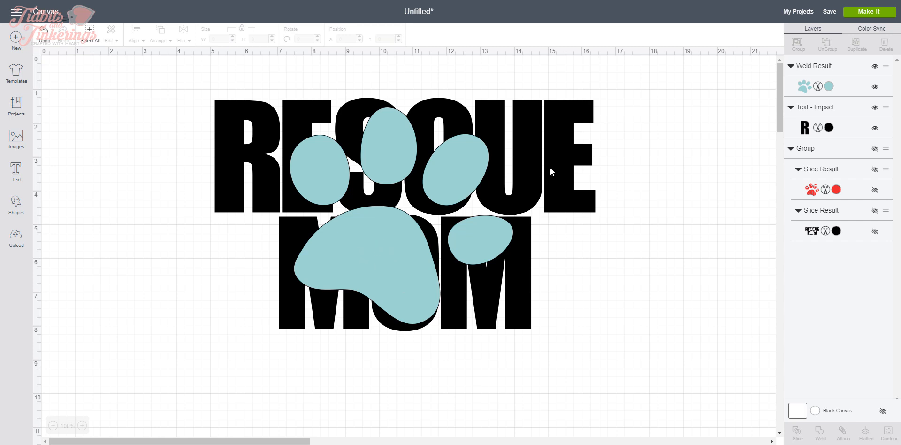
mouse_move(347, 109)
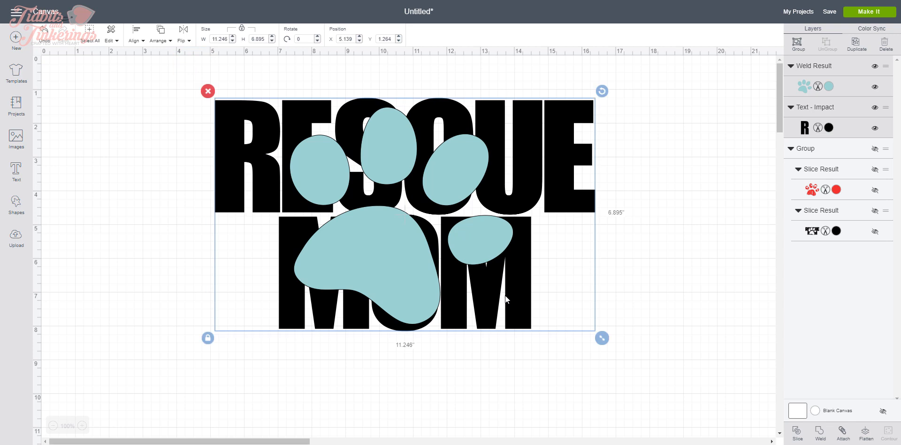
mouse_move(429, 221)
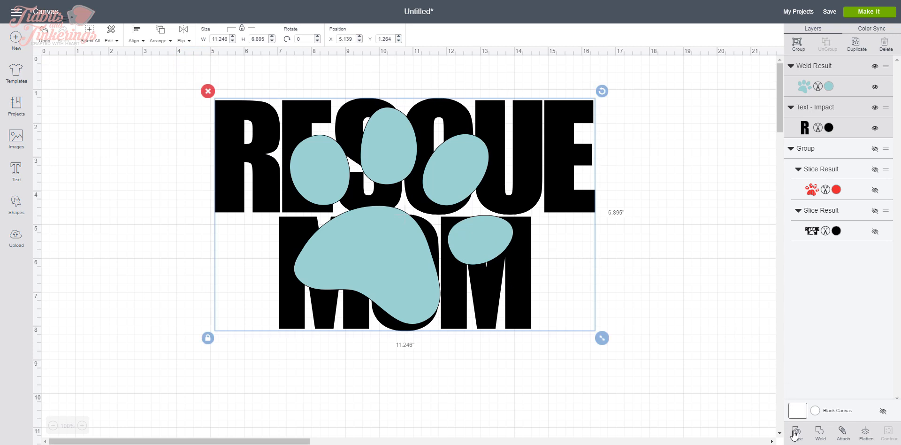
- Slice the paw print with the RESCUE MOM text into separate slice result layers
left_click(795, 432)
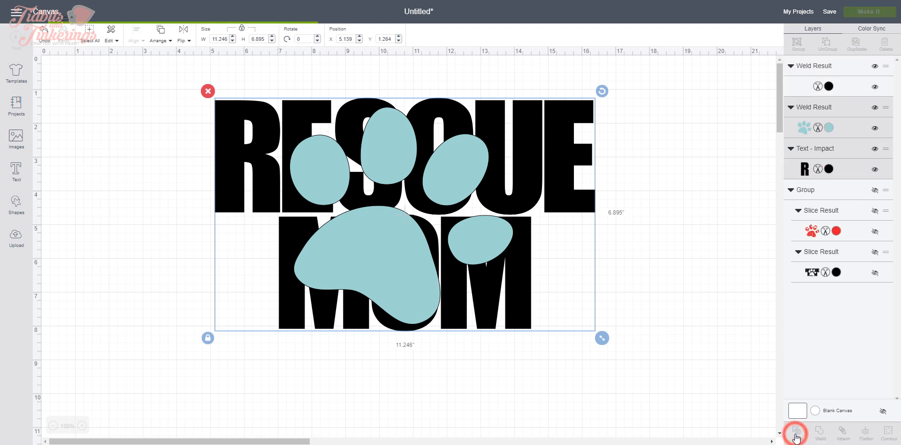
left_click(794, 431)
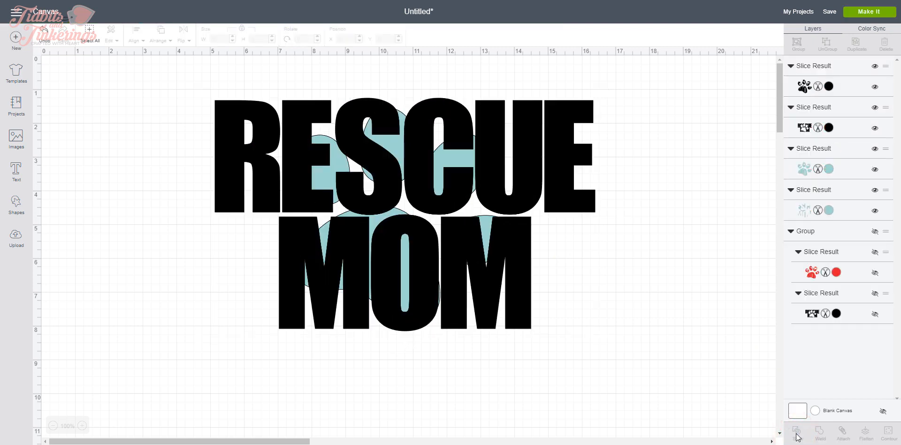
mouse_move(652, 319)
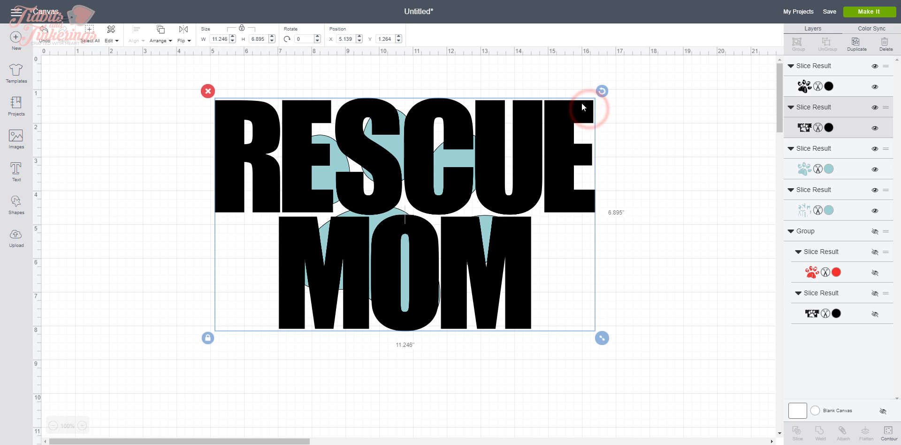
left_click(160, 40)
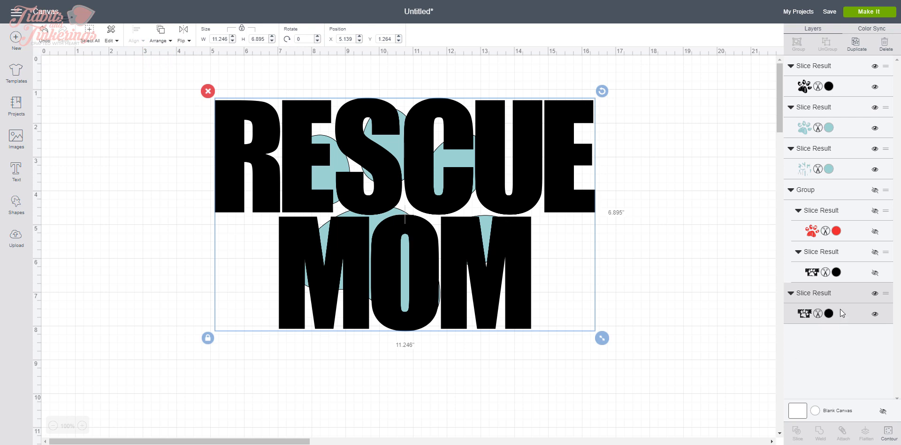
mouse_move(851, 300)
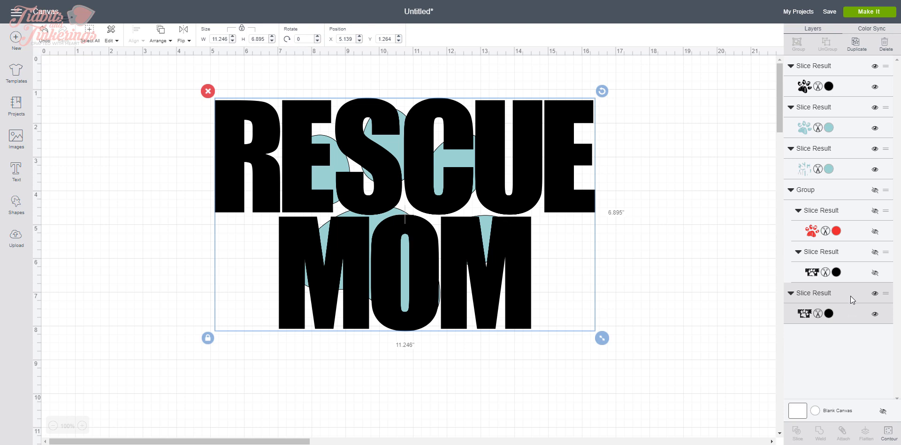
mouse_move(852, 300)
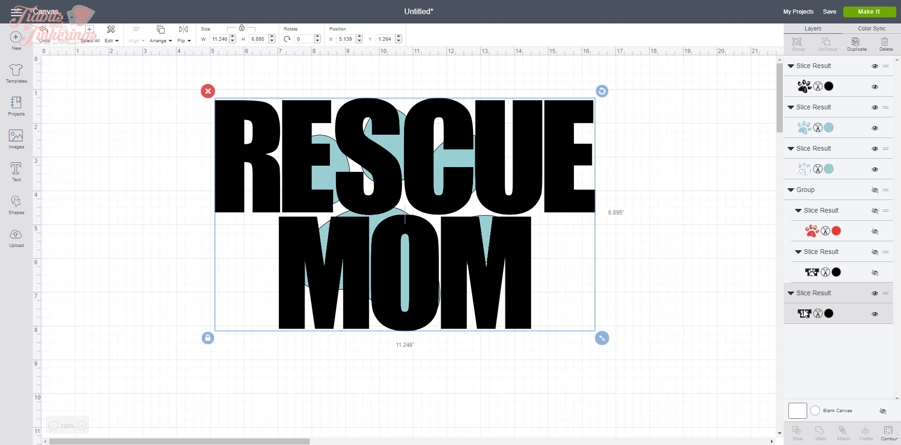
mouse_move(815, 101)
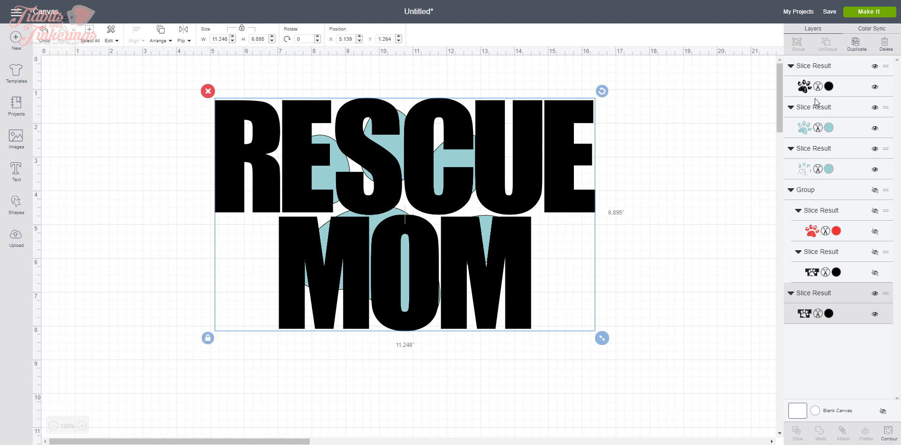
mouse_move(820, 92)
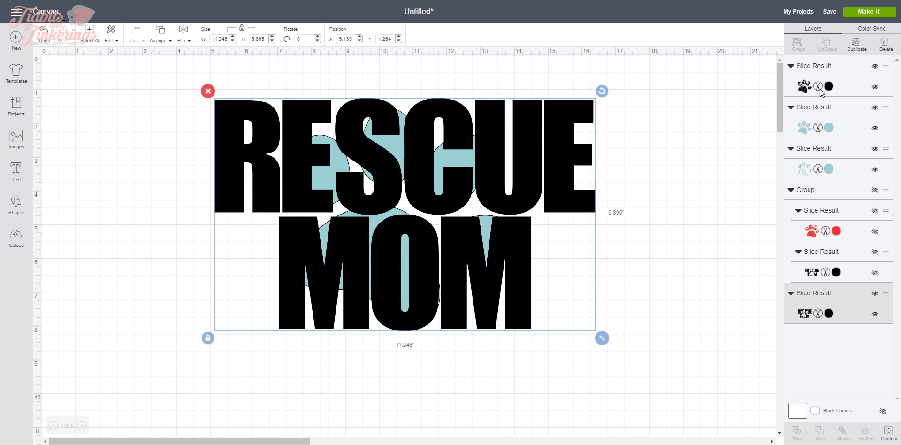
mouse_move(831, 92)
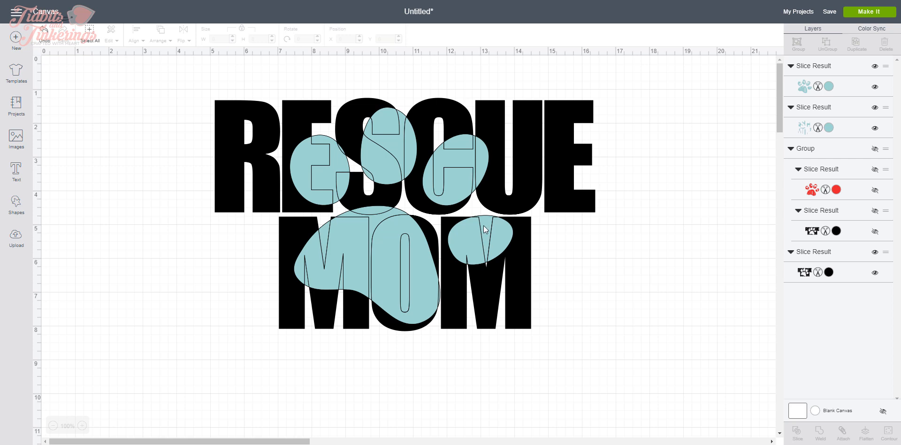
mouse_move(406, 151)
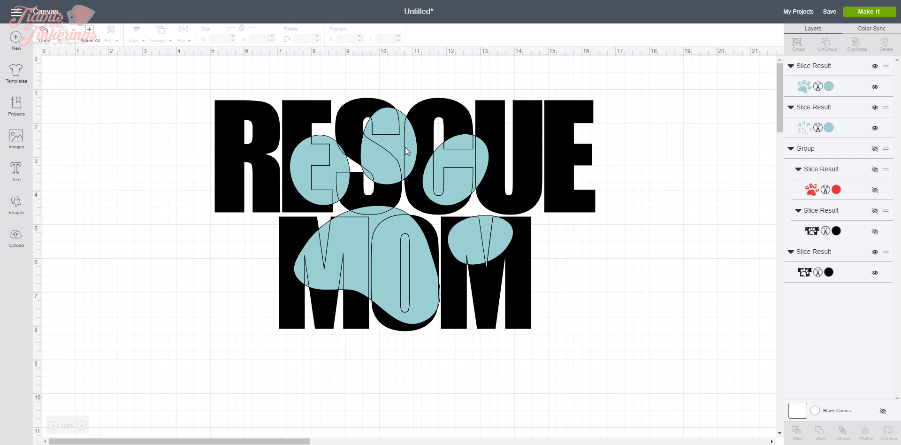
mouse_move(402, 113)
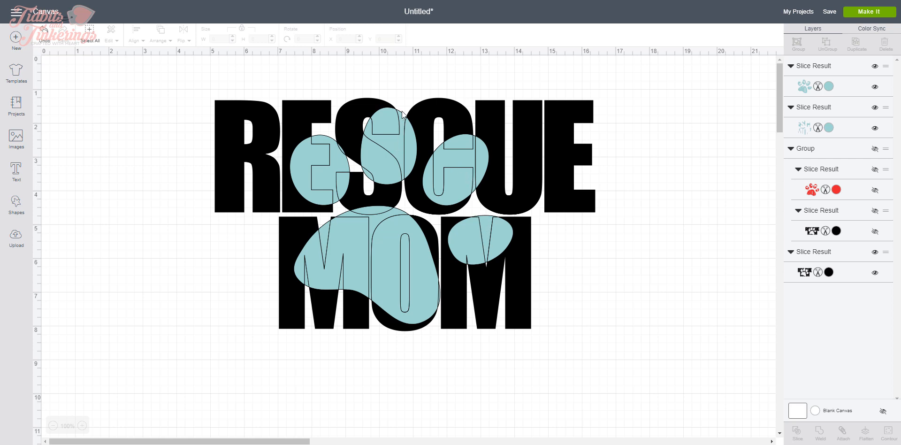
mouse_move(752, 150)
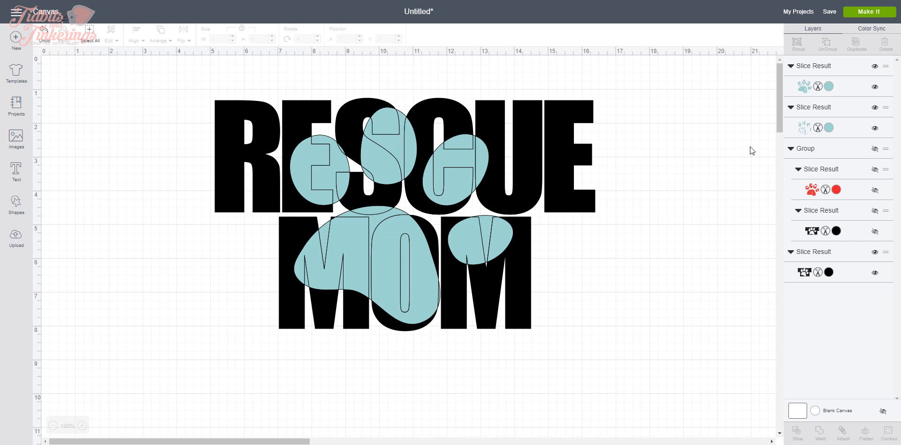
mouse_move(840, 114)
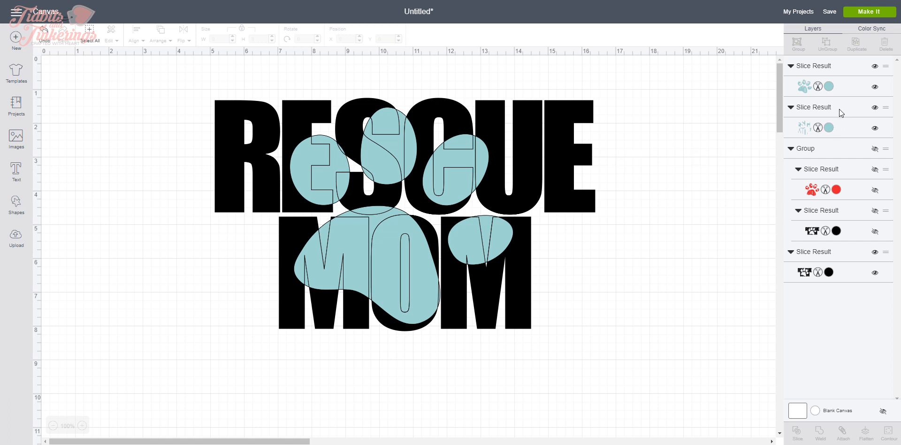
- Preview the second Slice Result paw layer by hiding it, then delete it so blue shows only inside the letters
left_click(815, 126)
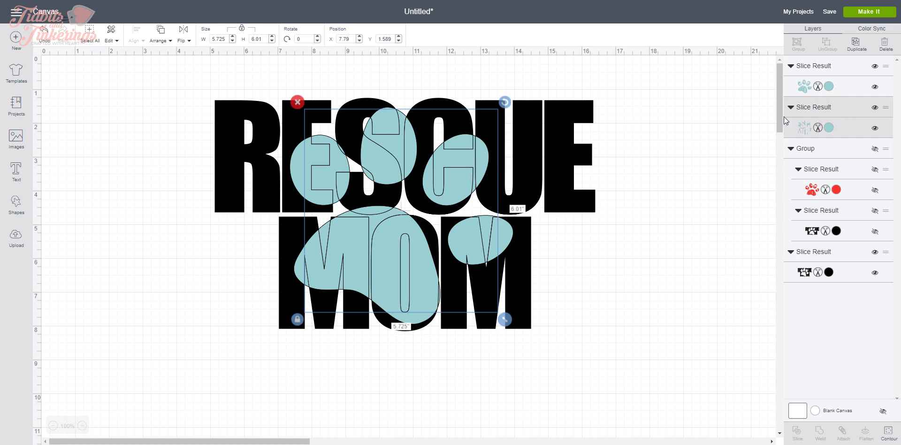
left_click(874, 107)
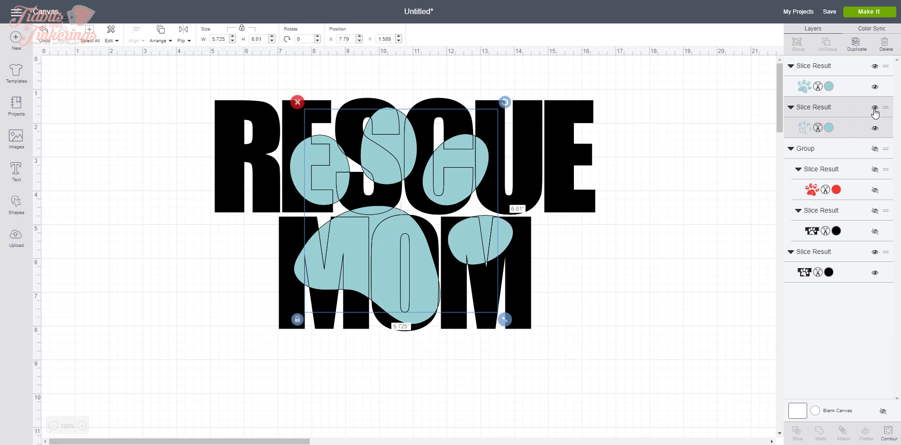
left_click(873, 109)
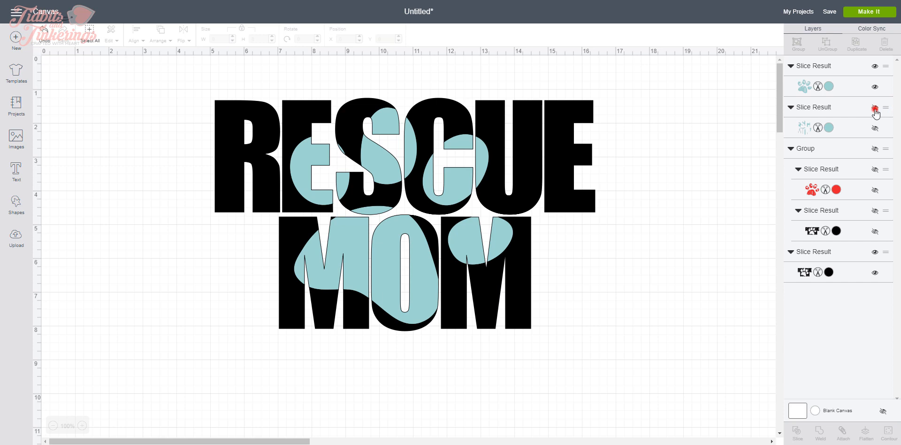
left_click(874, 108)
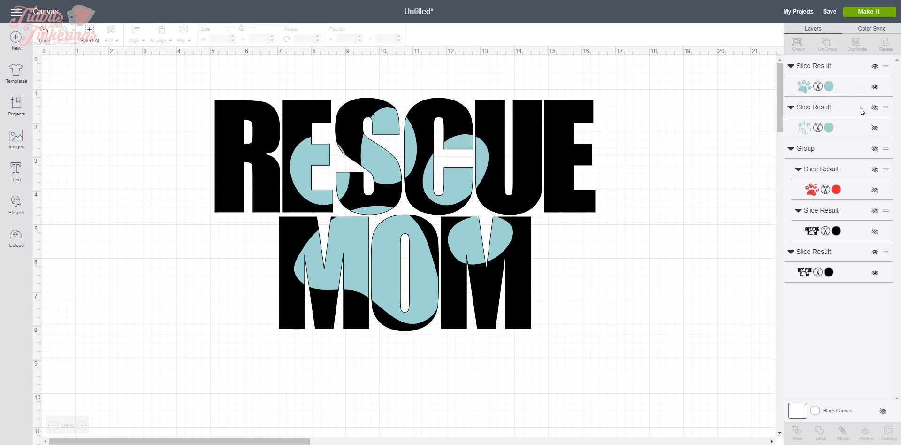
mouse_move(841, 111)
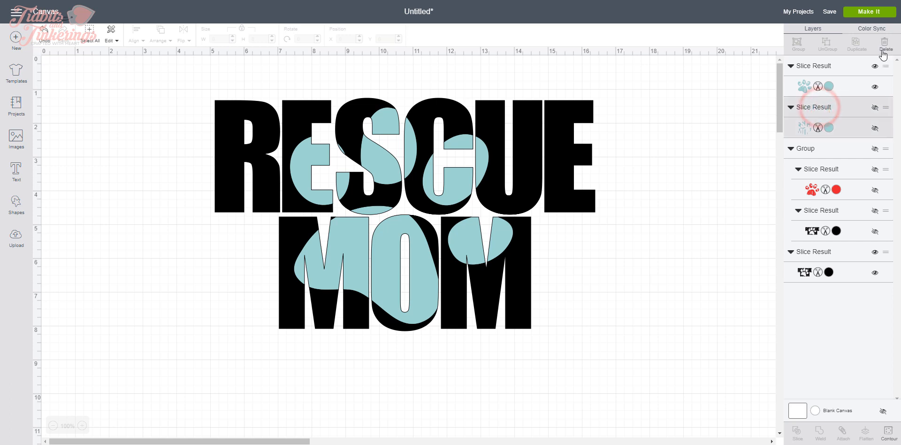
left_click(884, 44)
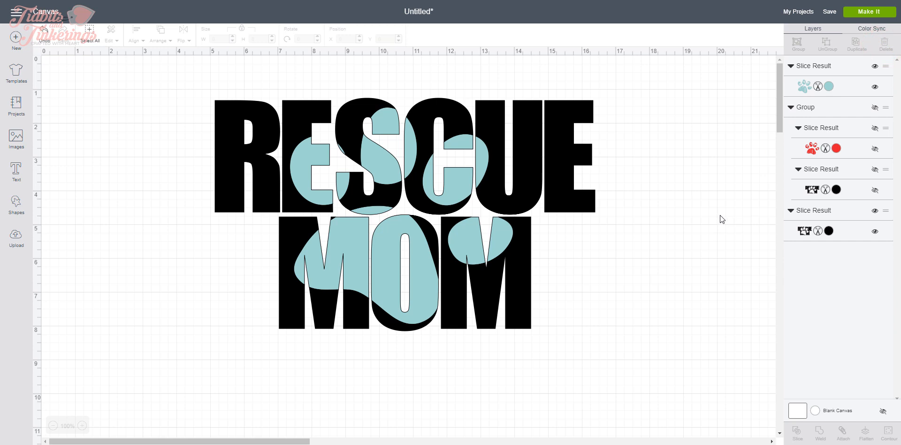
mouse_move(698, 216)
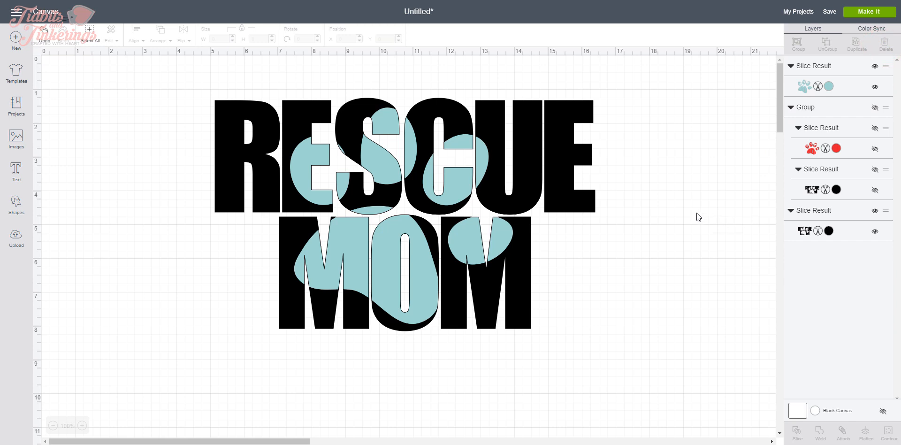
mouse_move(569, 197)
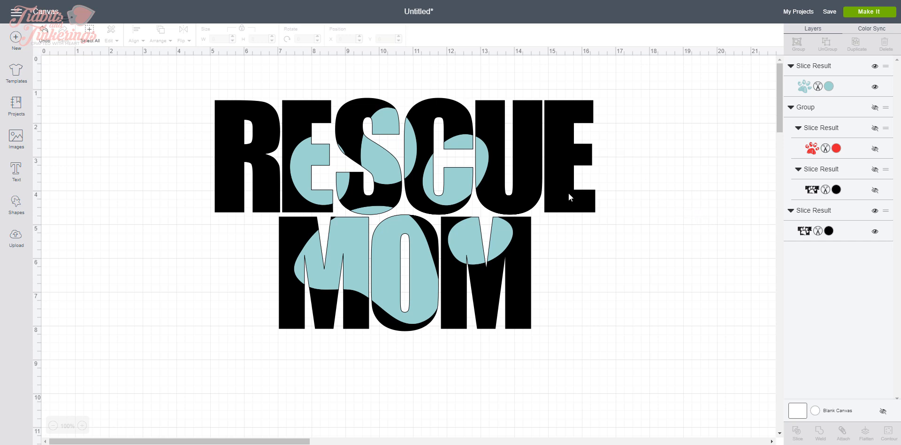
mouse_move(511, 190)
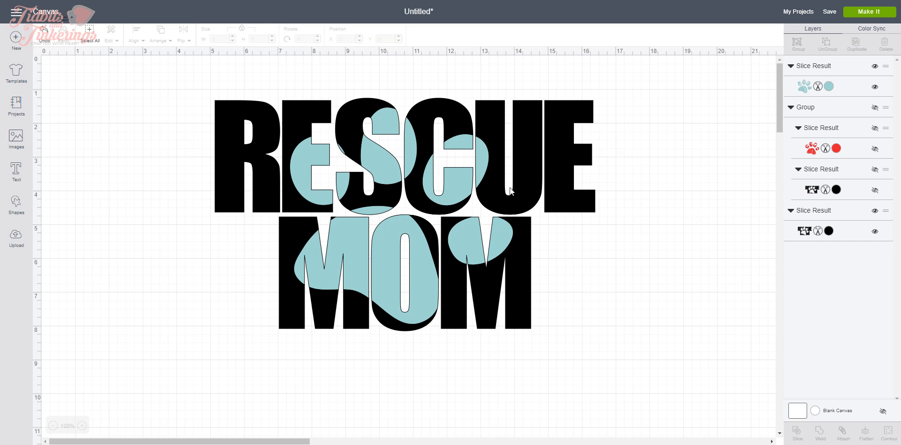
mouse_move(457, 190)
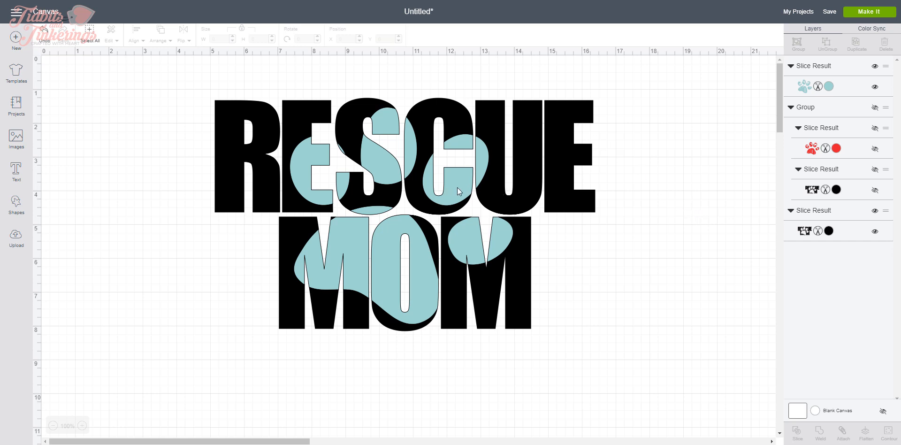
mouse_move(491, 173)
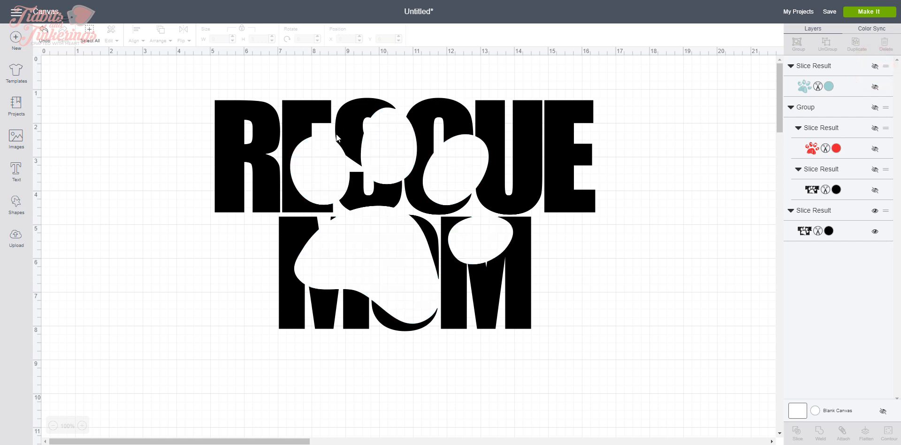
mouse_move(478, 226)
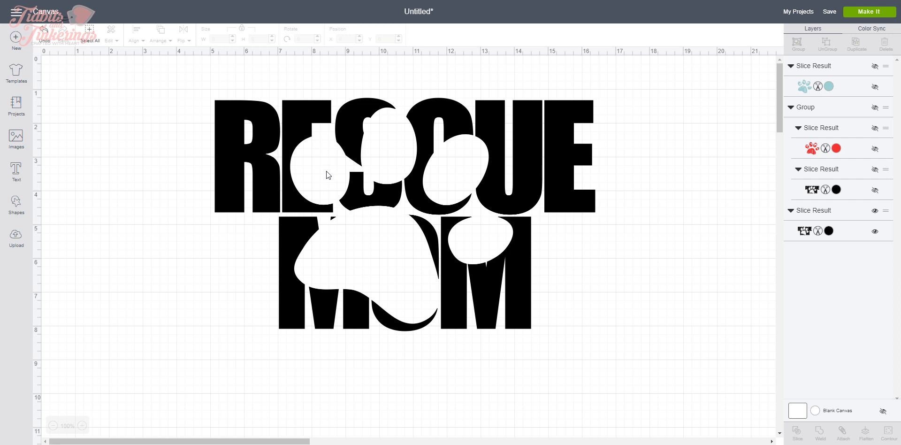
mouse_move(322, 175)
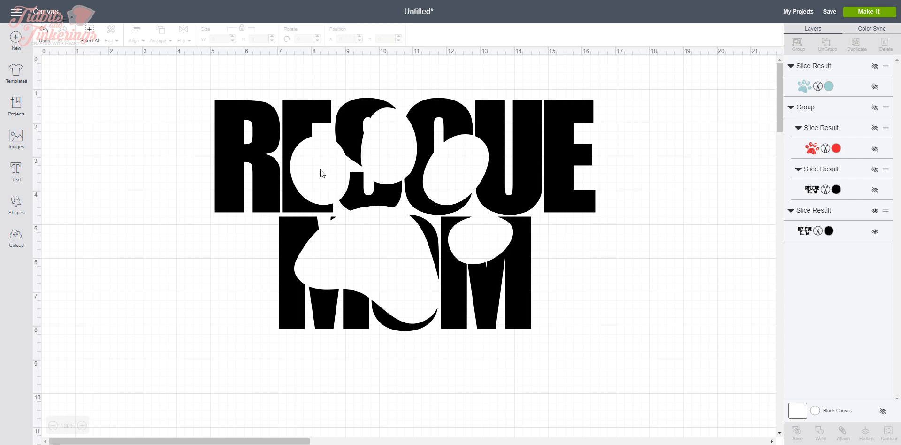
mouse_move(481, 172)
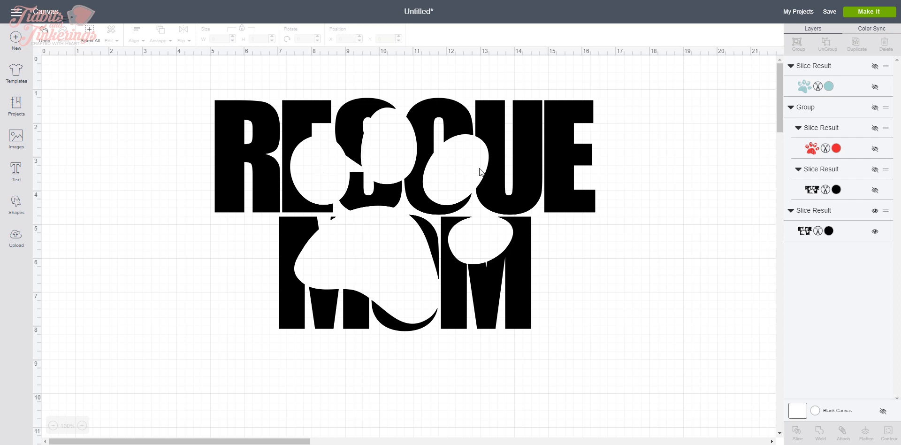
mouse_move(349, 160)
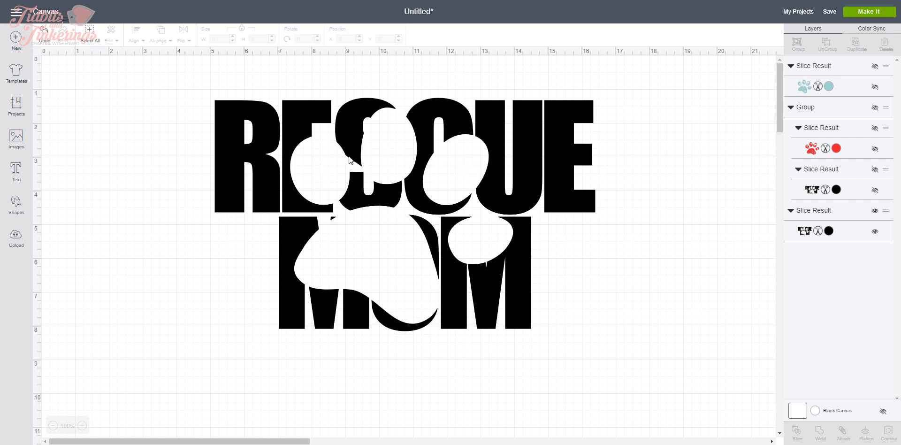
mouse_move(251, 126)
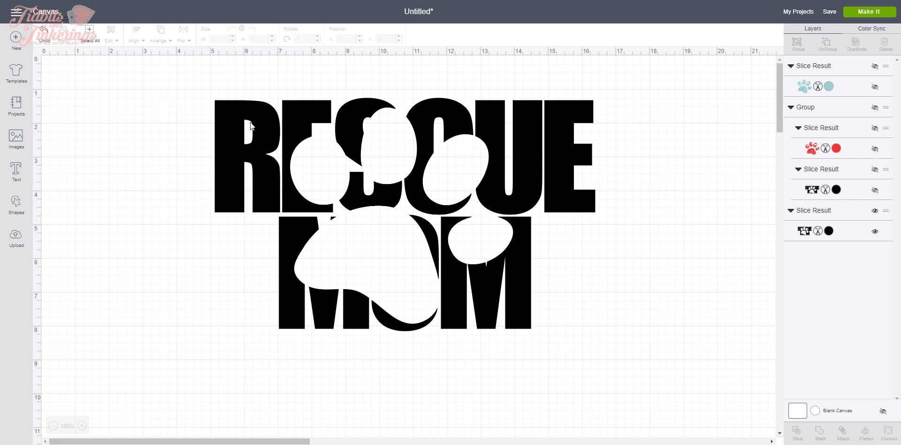
mouse_move(396, 160)
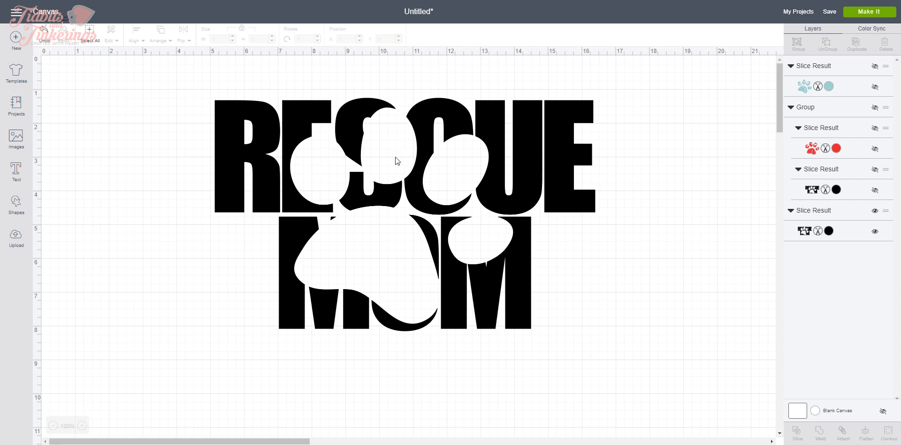
mouse_move(378, 253)
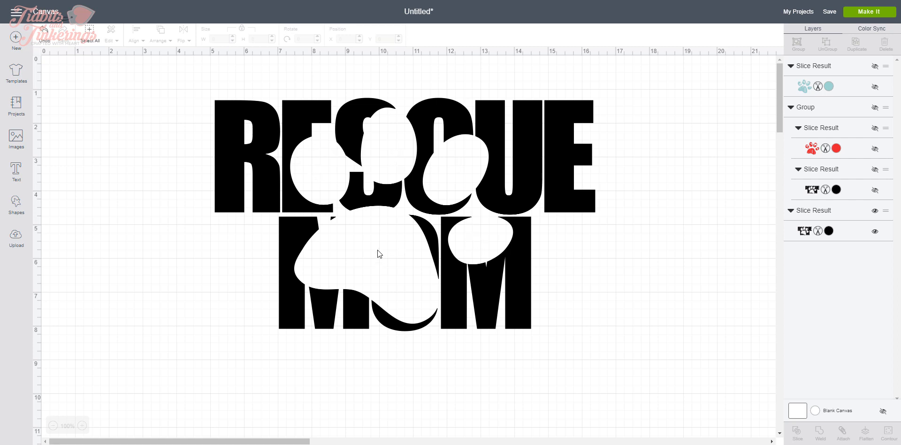
mouse_move(379, 146)
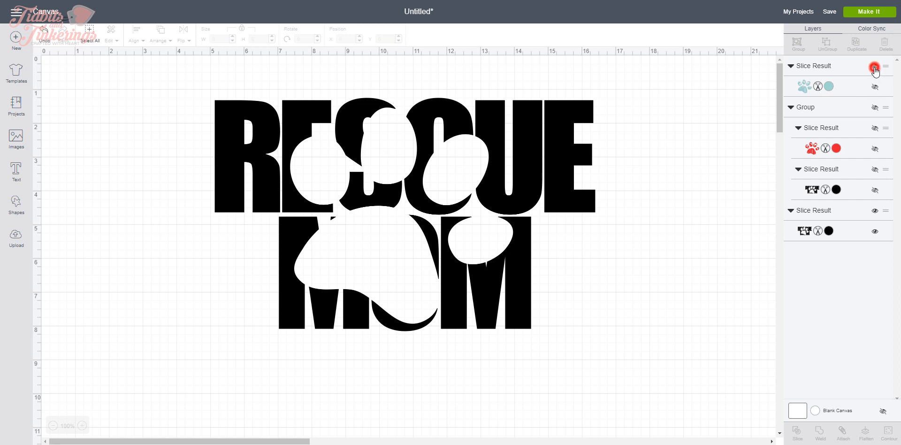
- Unhide the top Slice Result layer, go to Make It and review mat 2 with the blue paw pieces
left_click(874, 66)
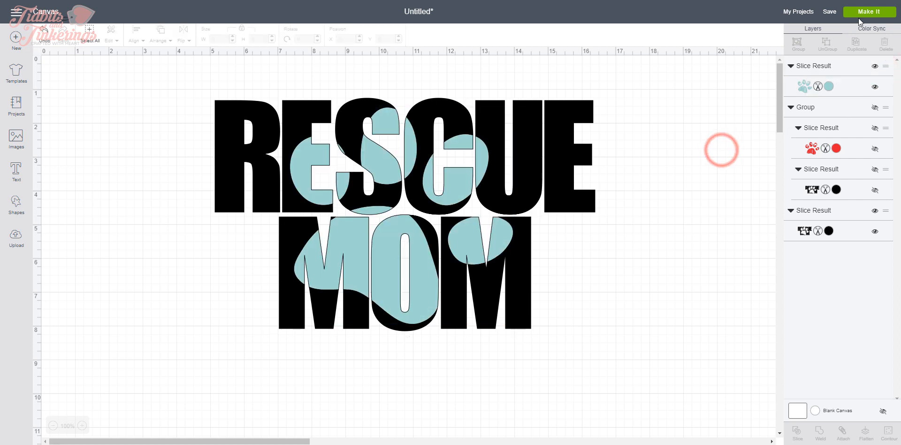
left_click(868, 11)
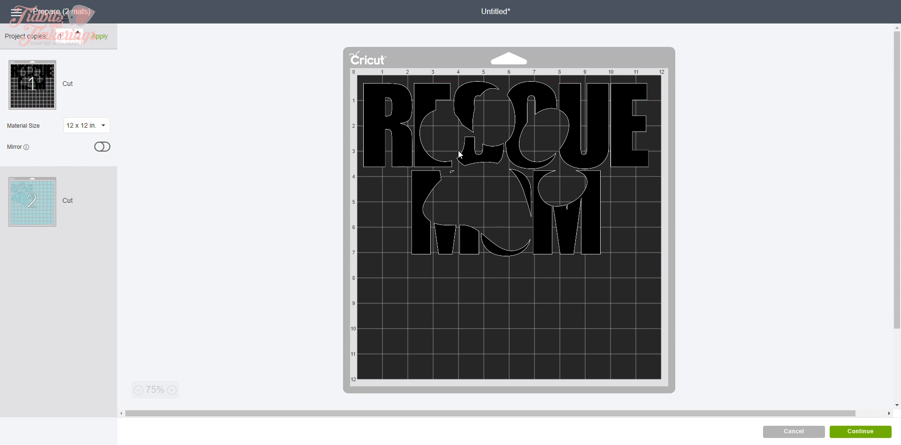
mouse_move(96, 207)
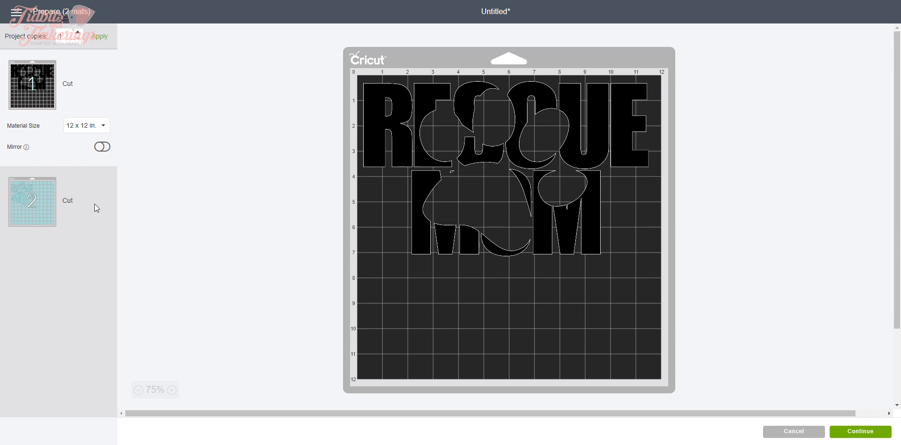
left_click(32, 201)
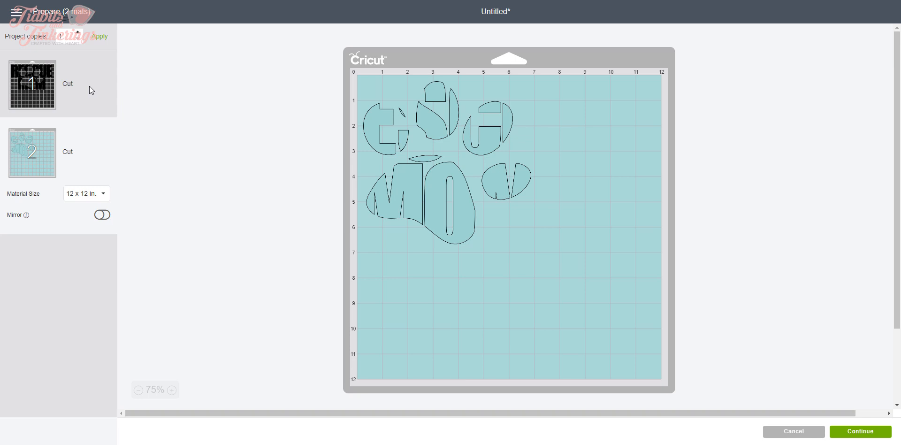
left_click(32, 84)
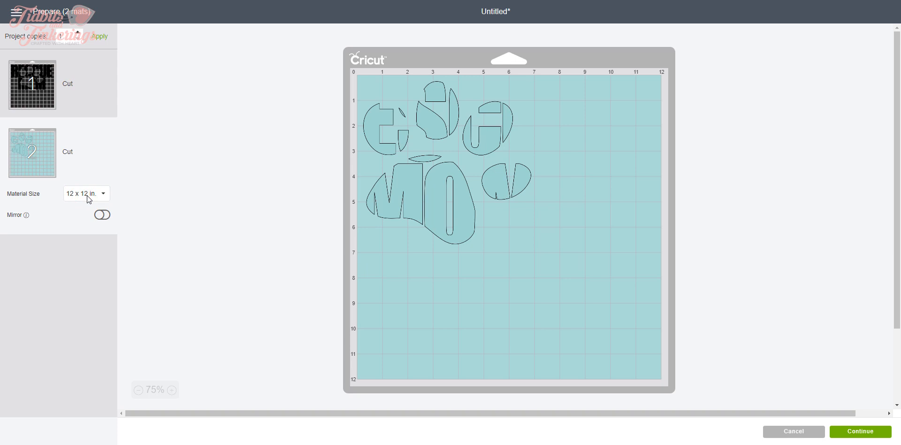
mouse_move(93, 158)
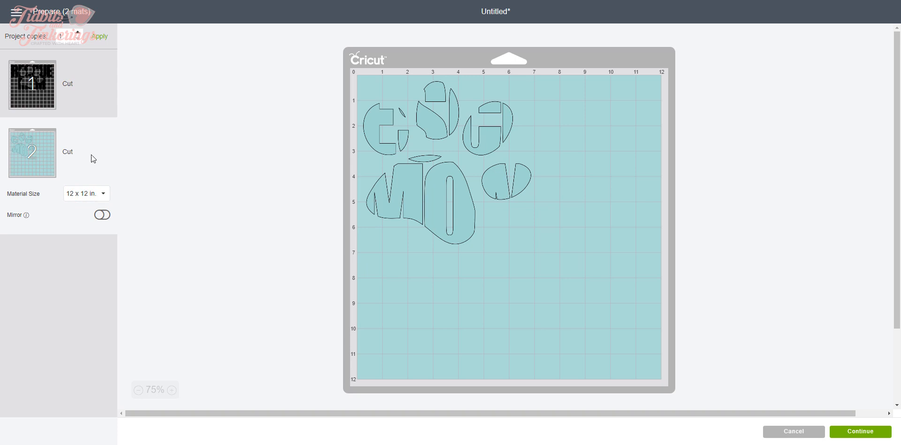
mouse_move(95, 158)
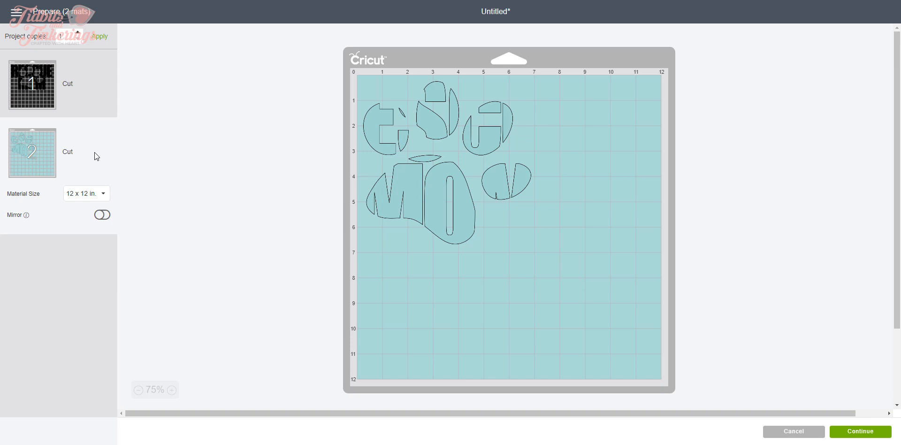
mouse_move(96, 161)
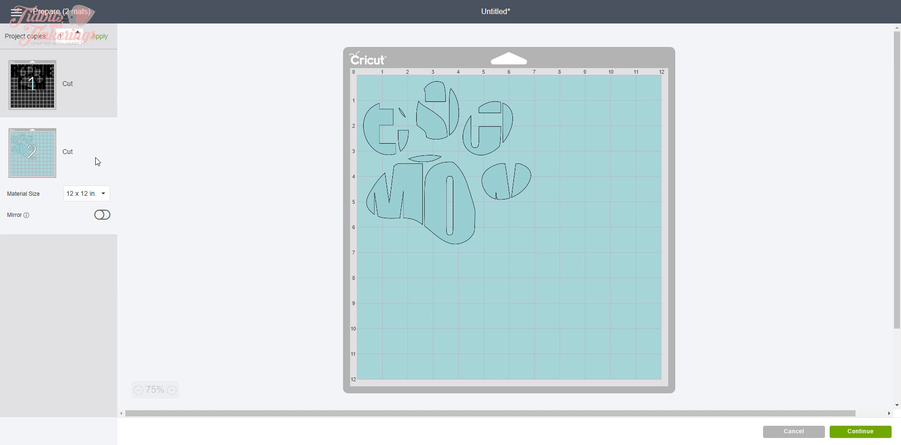
mouse_move(226, 189)
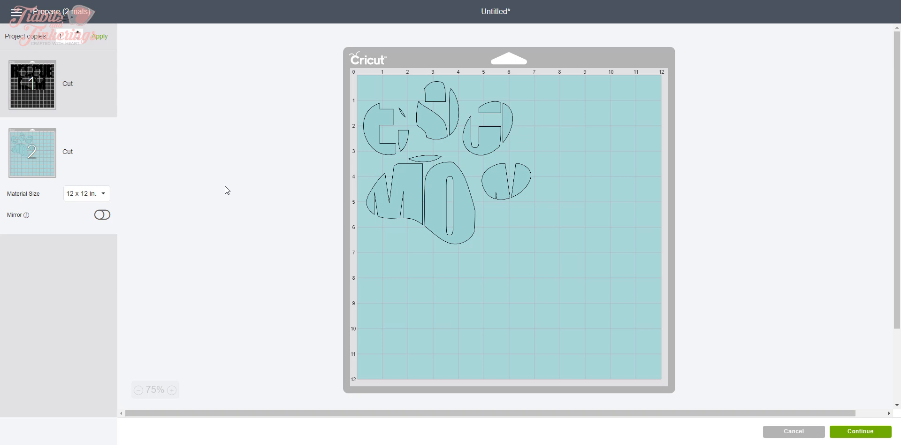